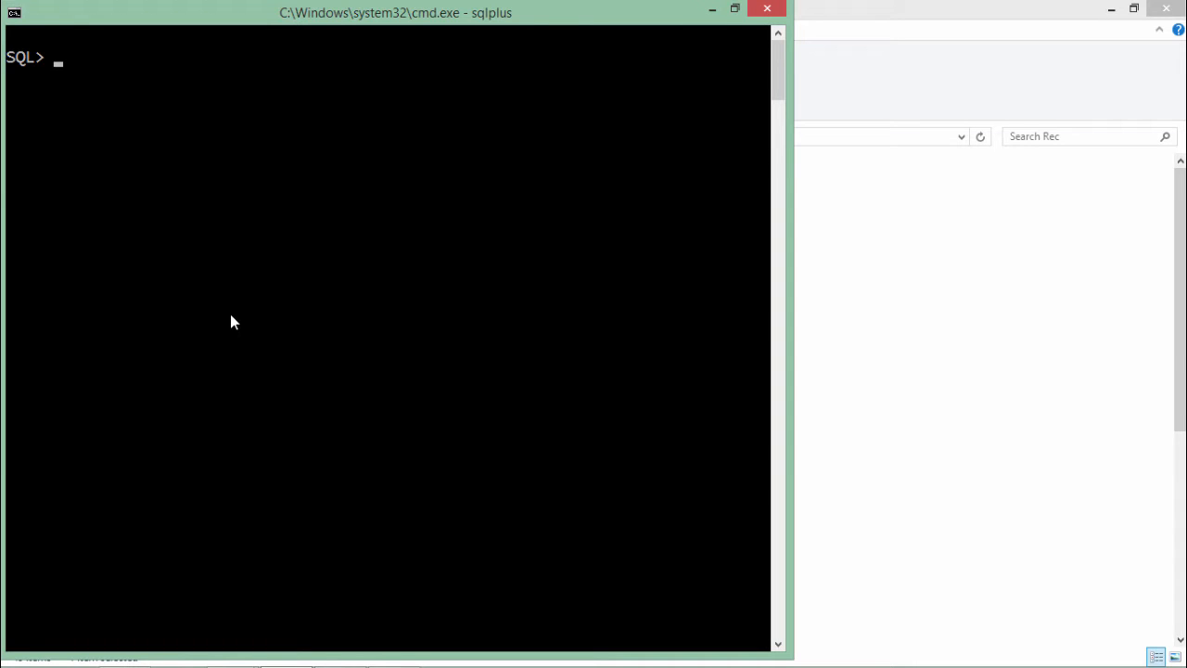
Begin a 'create table Sample4(' statement and continue onto a new line.
text(crea)
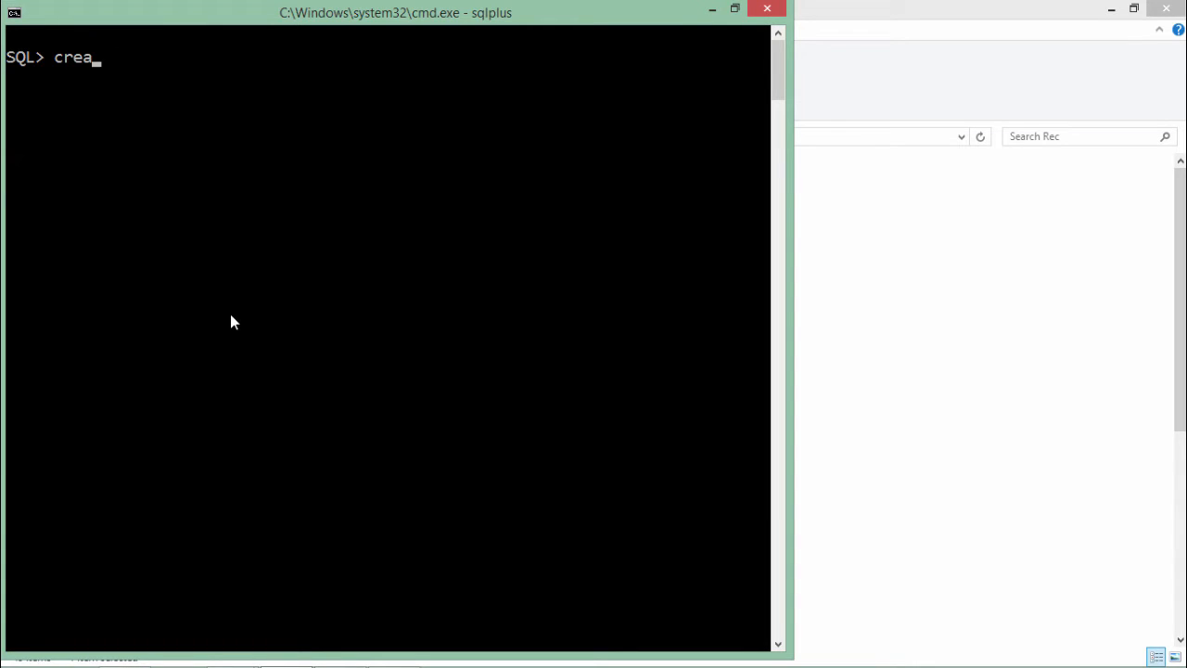
text(te table Samp)
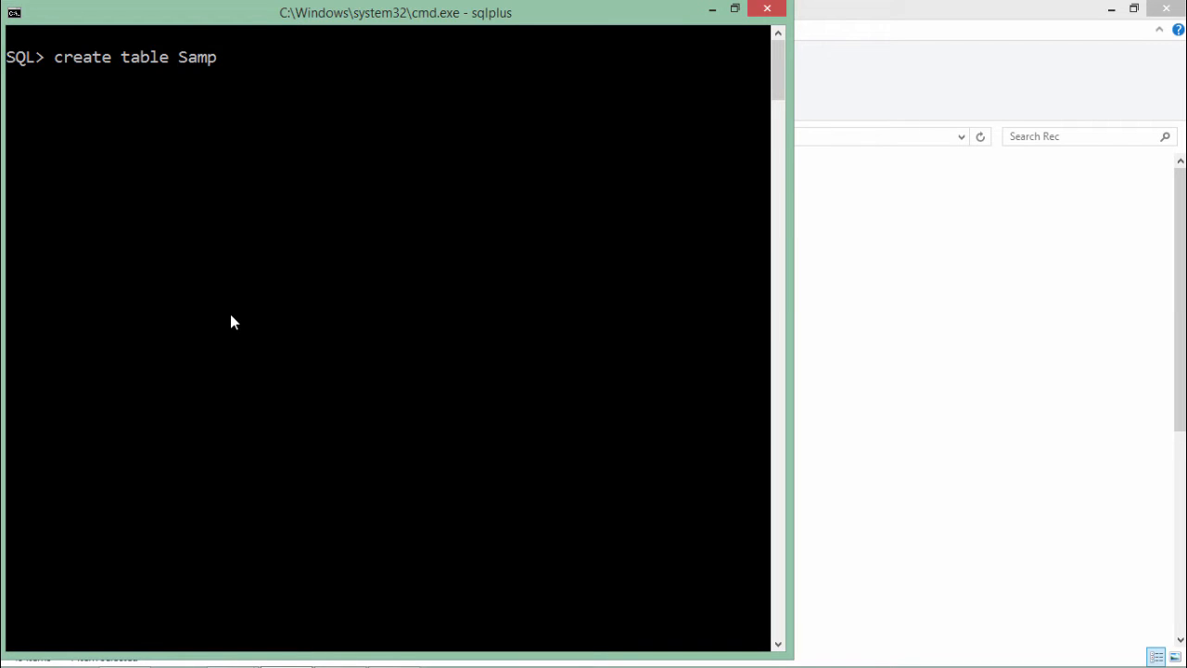
text(le4)
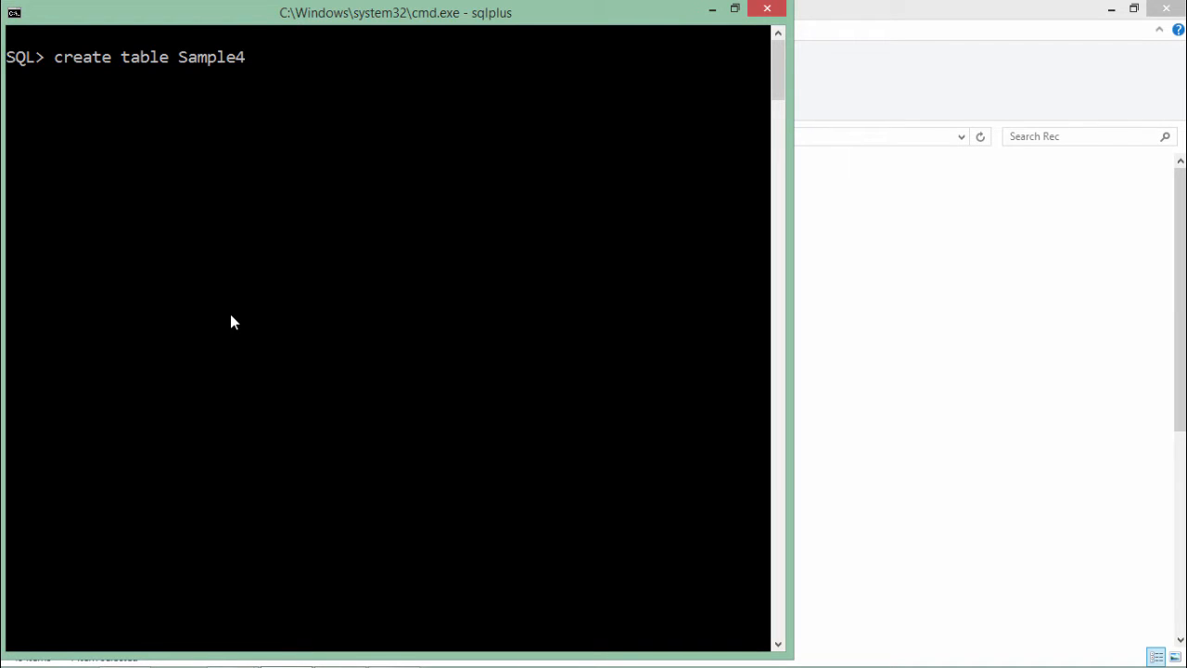
text(()
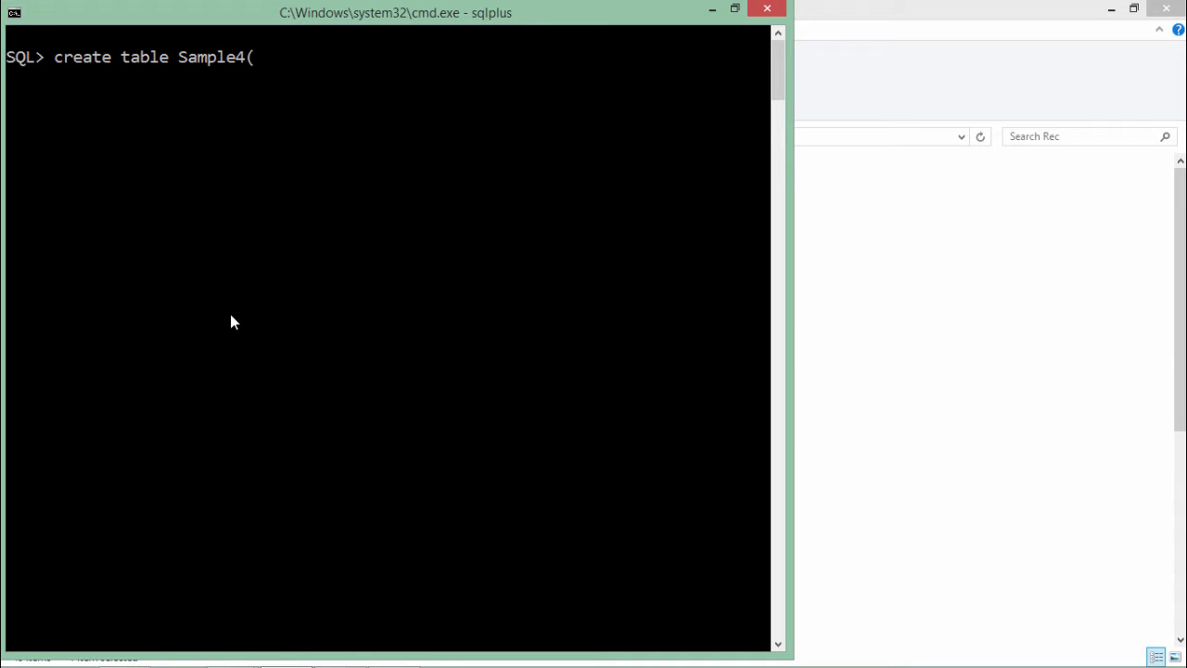
key(enter)
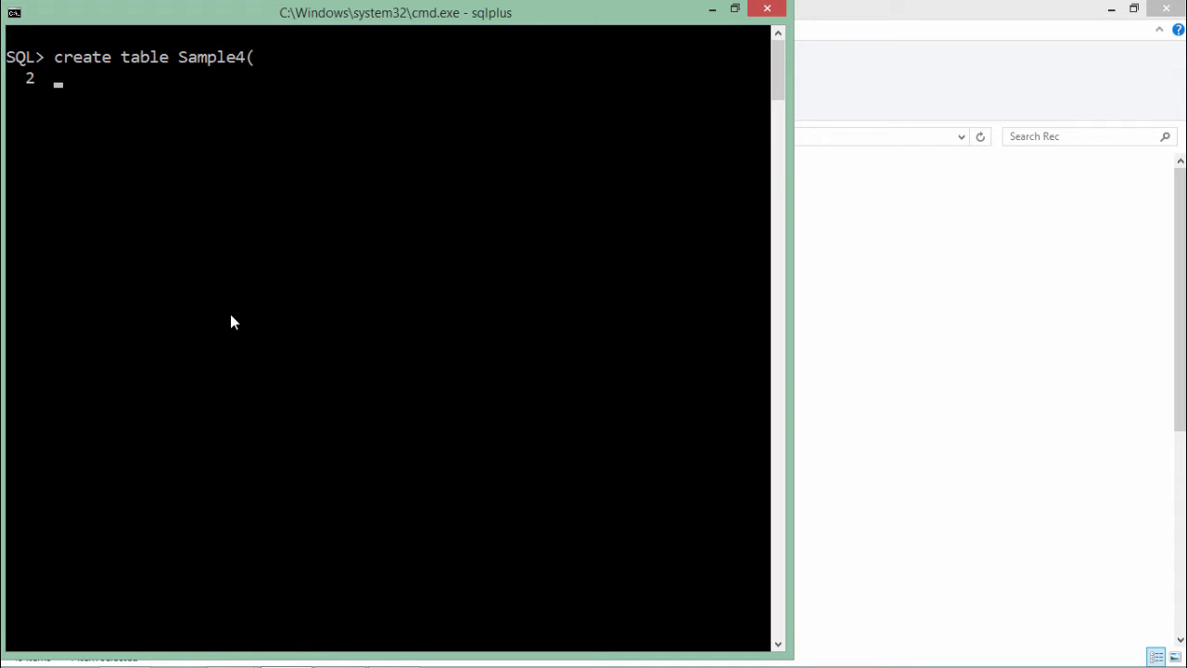
Define the first column as 'Col1 number(10)'.
text(Col1)
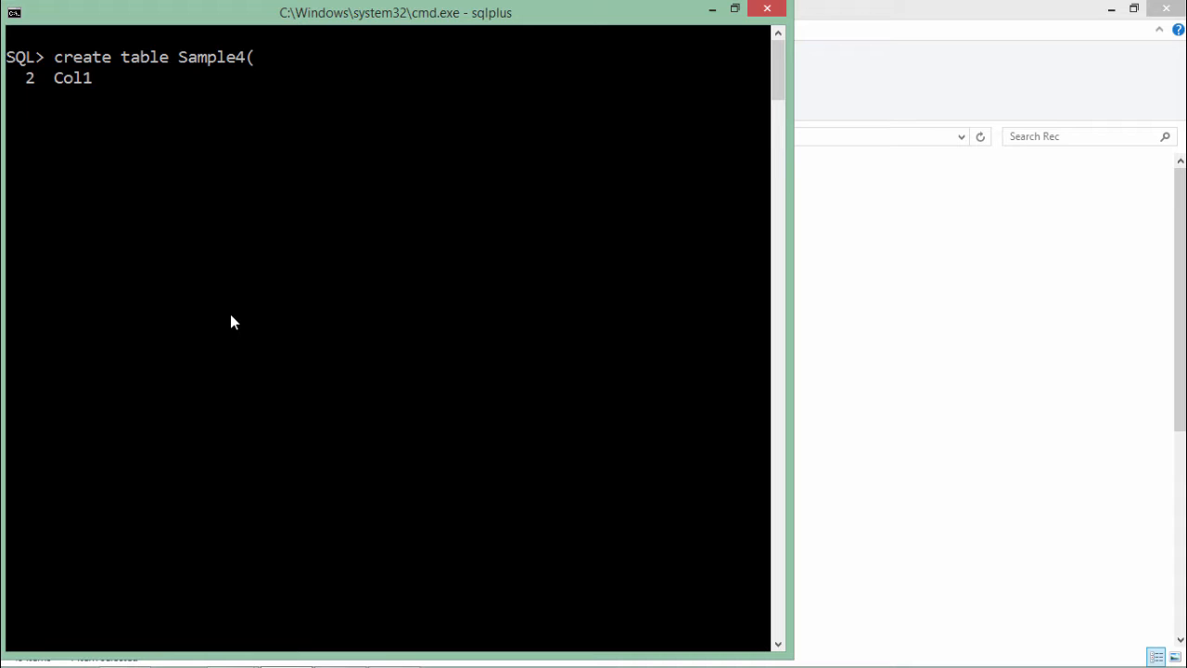
text(n)
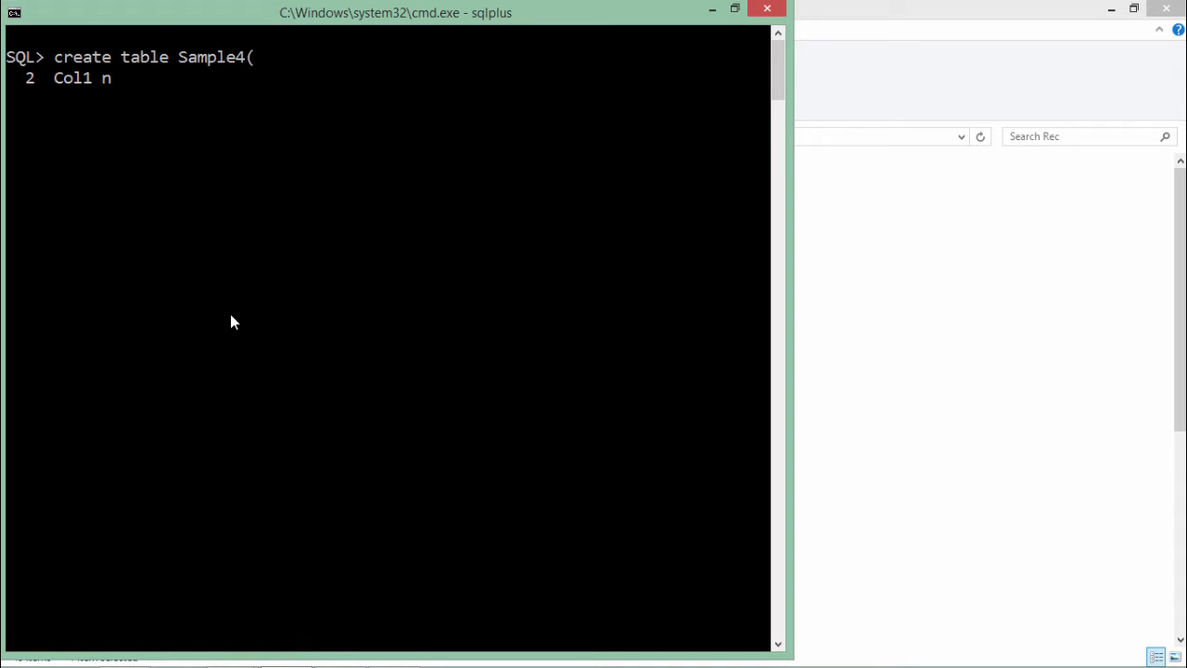
text(umber()
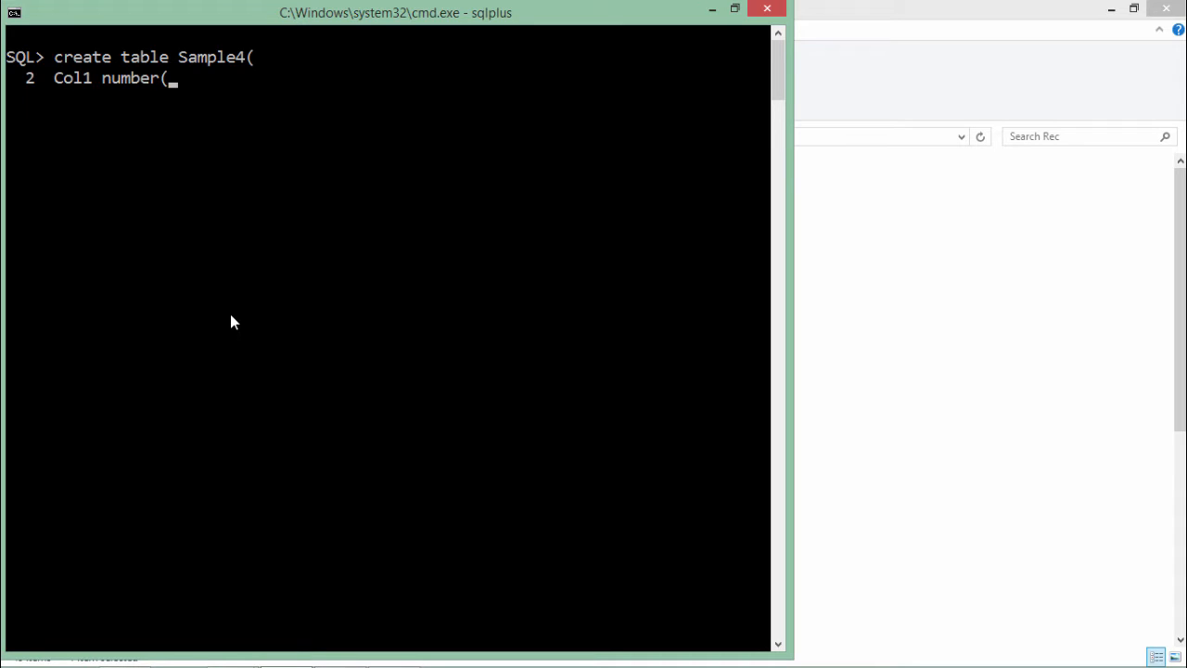
text(1))
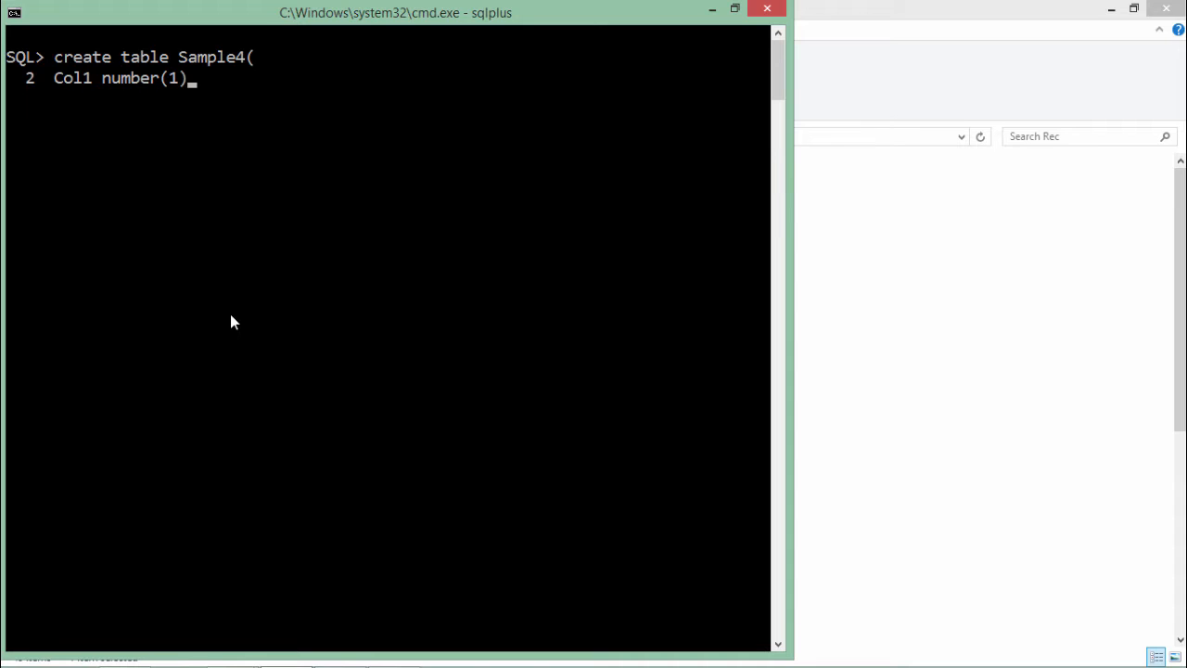
text(0)
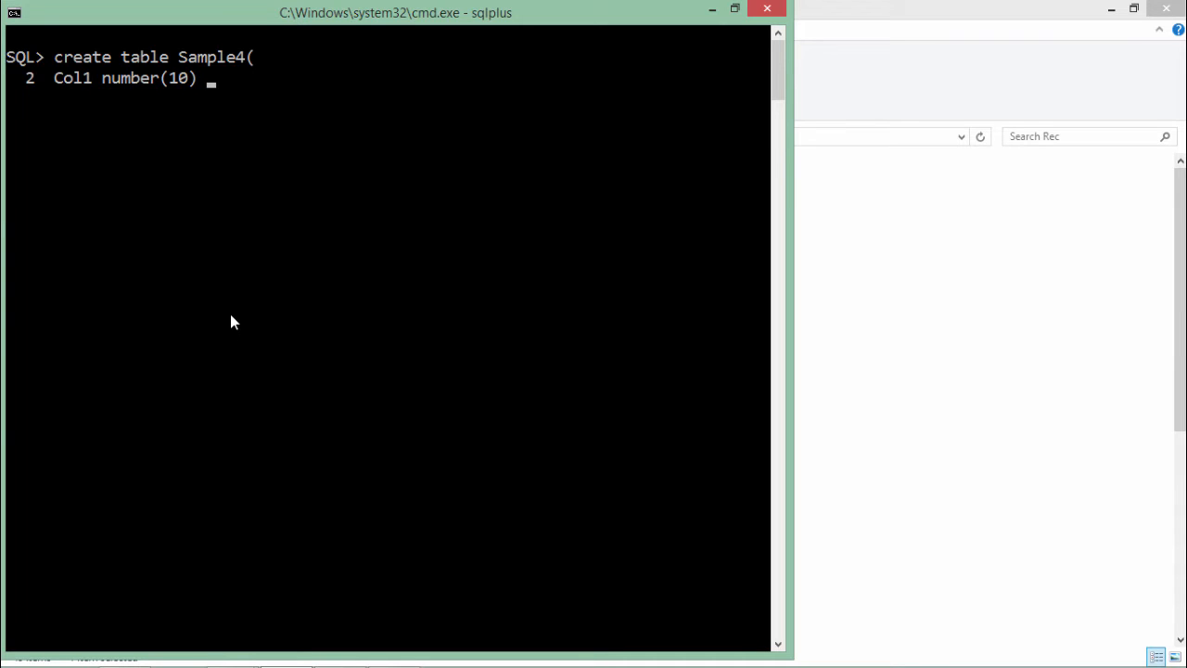
Append 'constraint sample4_col1_check check(Col1 >= 10000)' to the Col1 definition.
text(con)
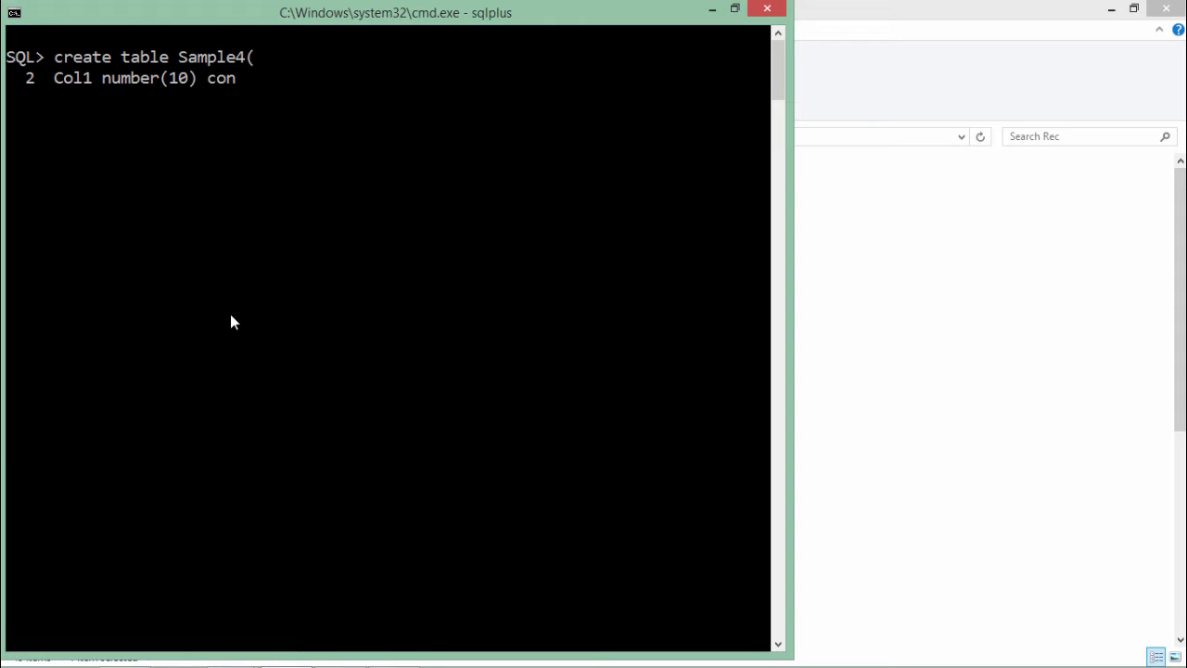
text(straint sa)
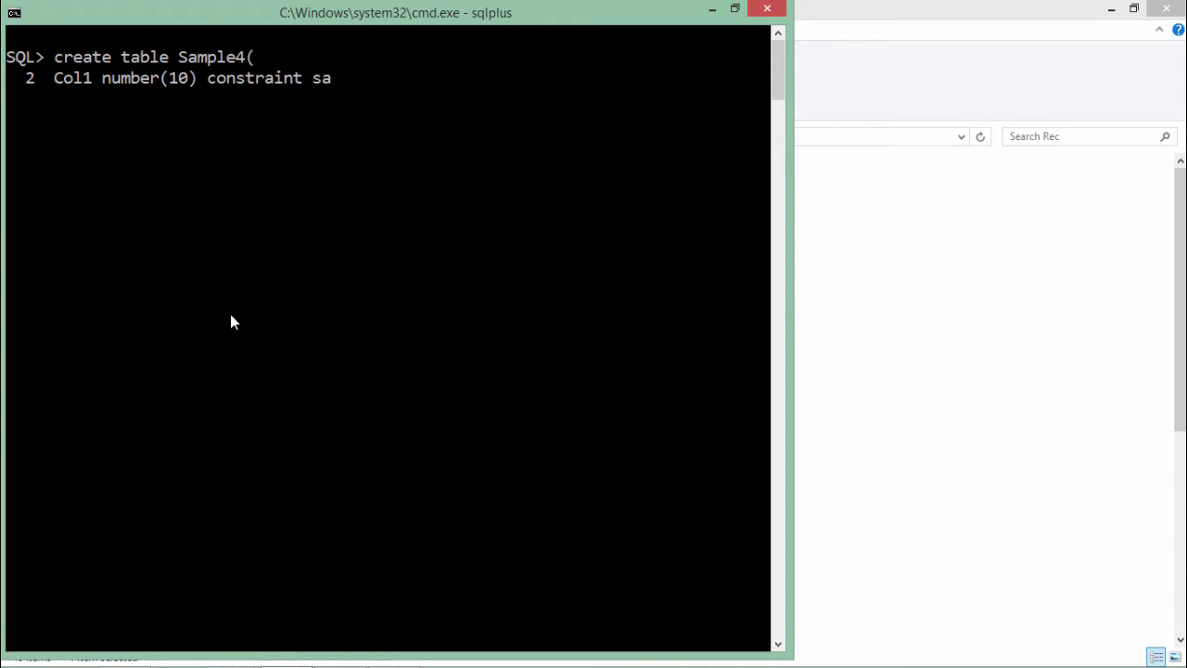
text(mple4_)
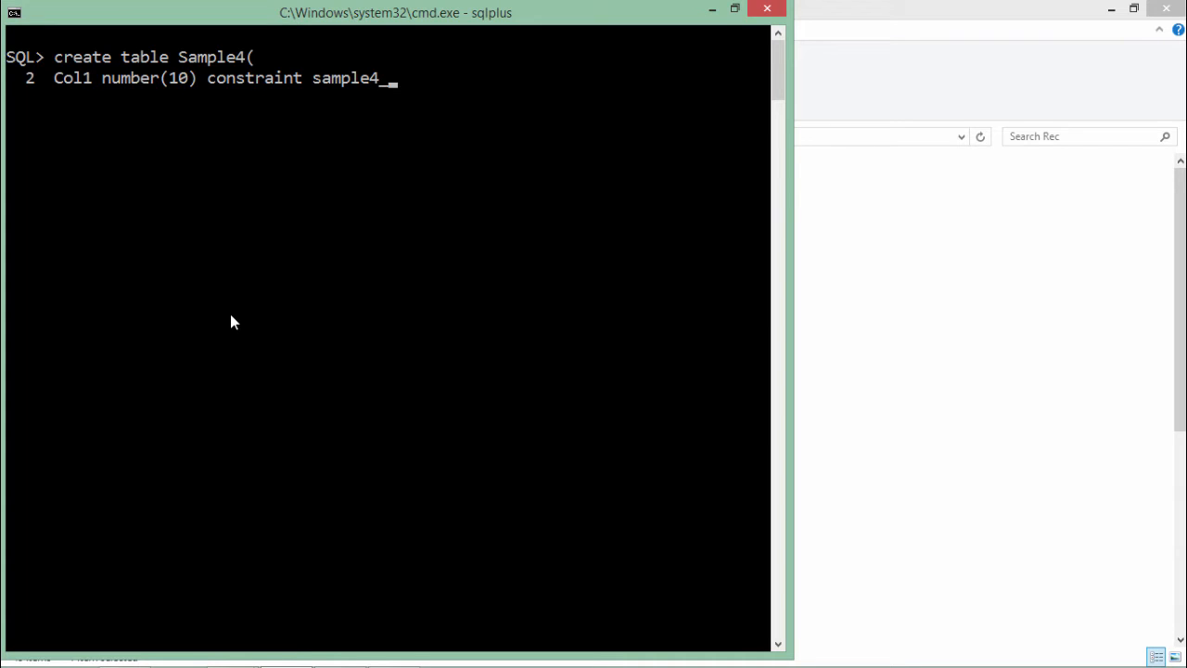
text(col2)
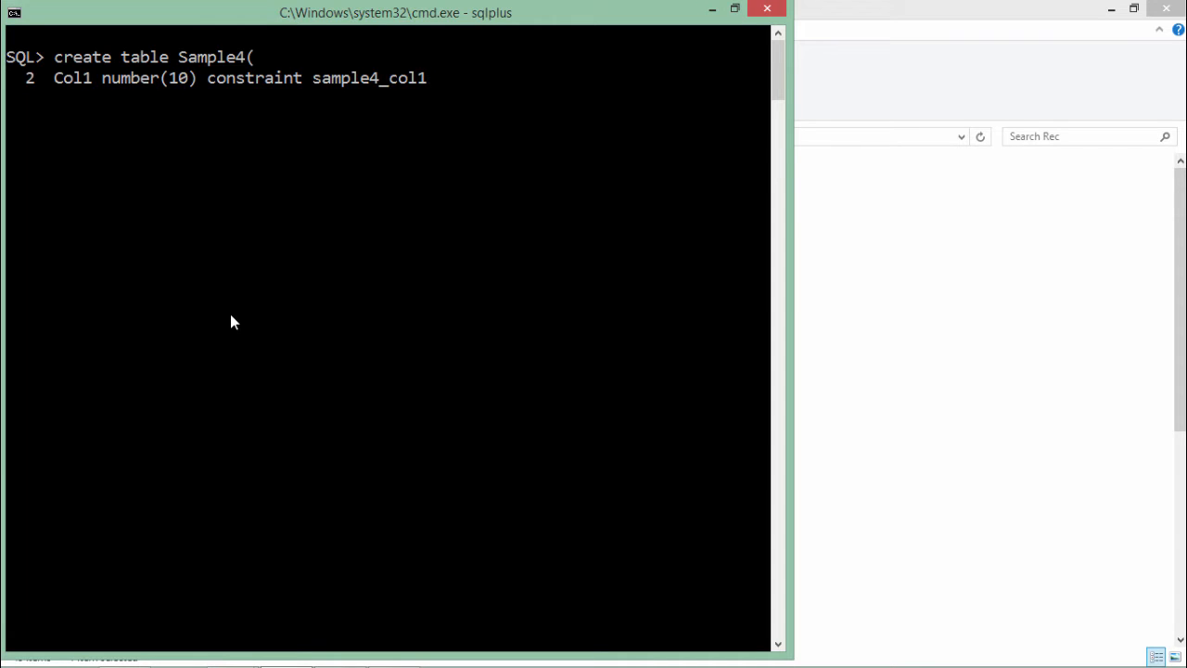
text(_check c)
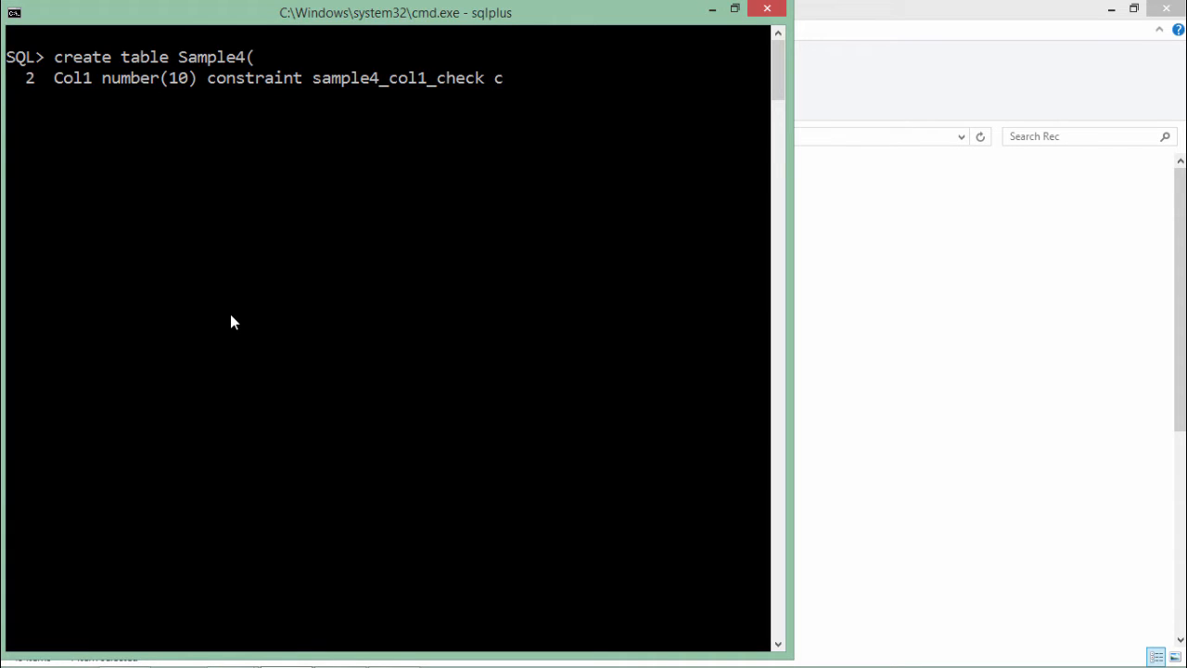
text(heck)
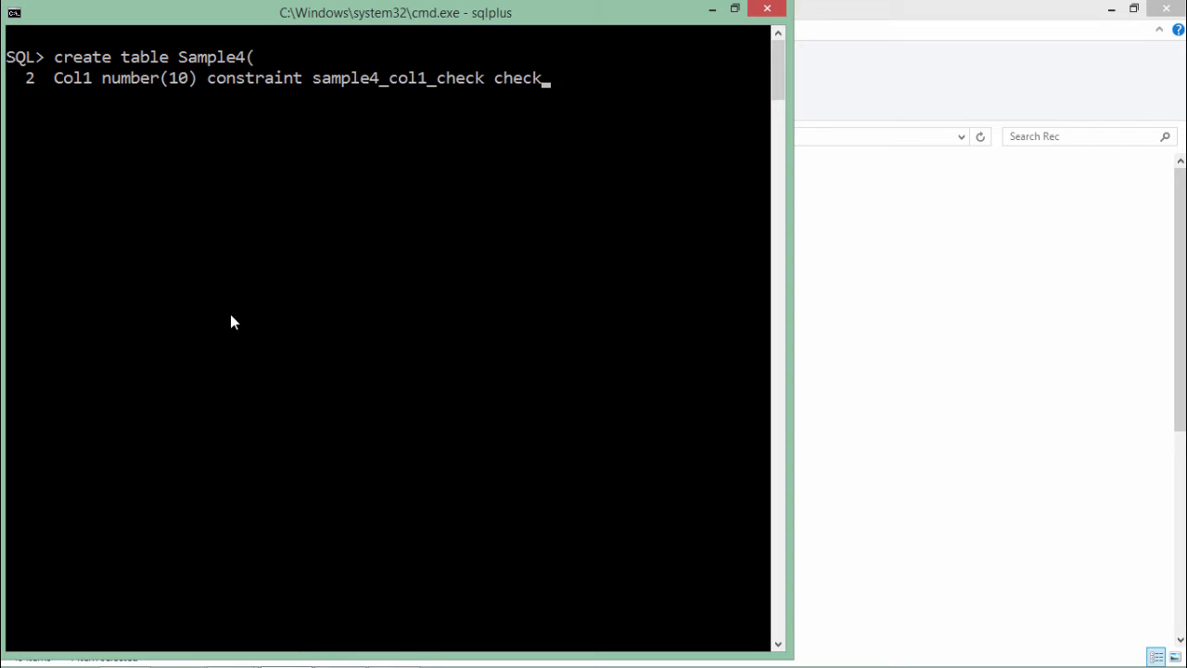
text(())
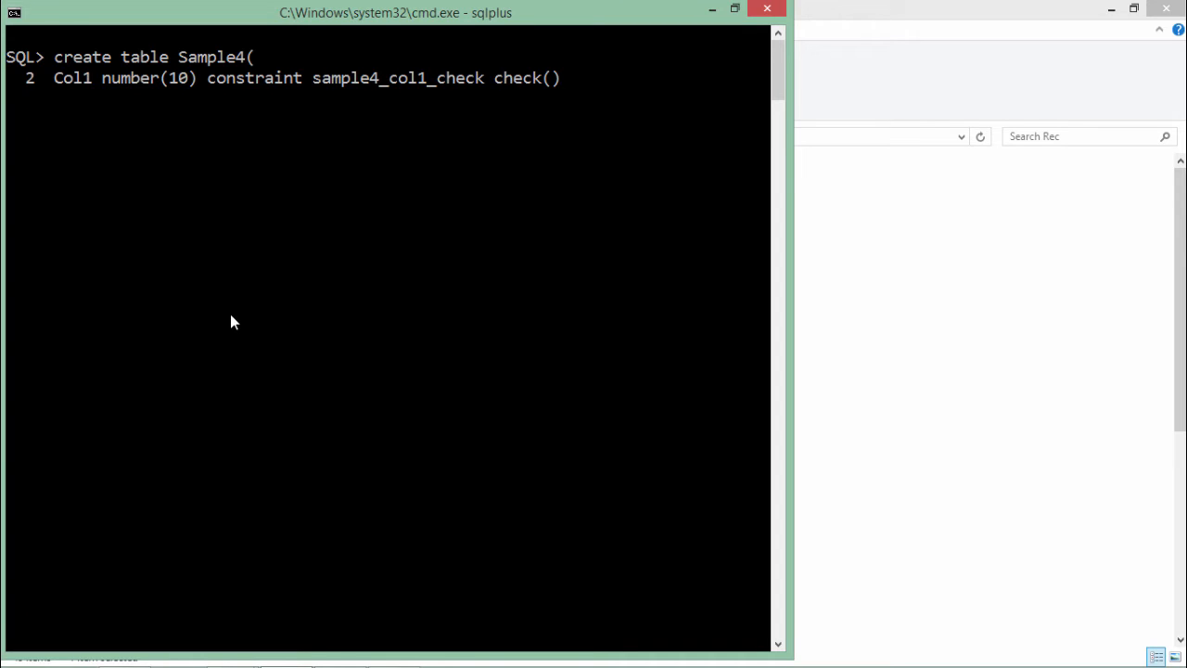
text(Col1 >)
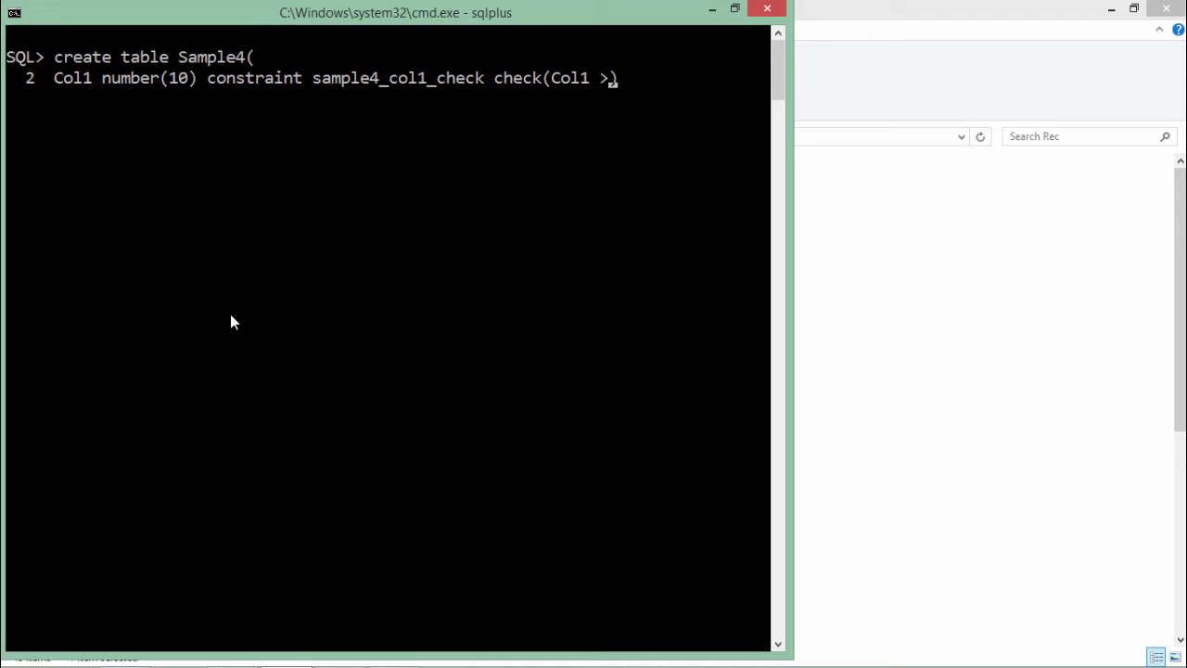
text(= 10)
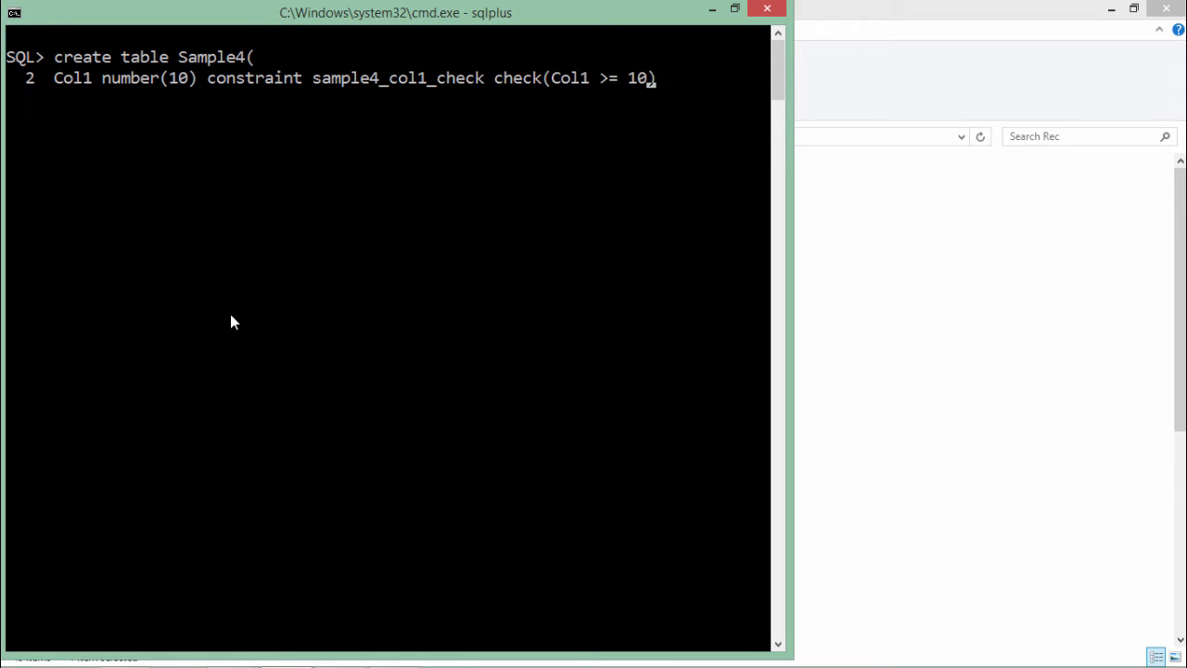
text(000)
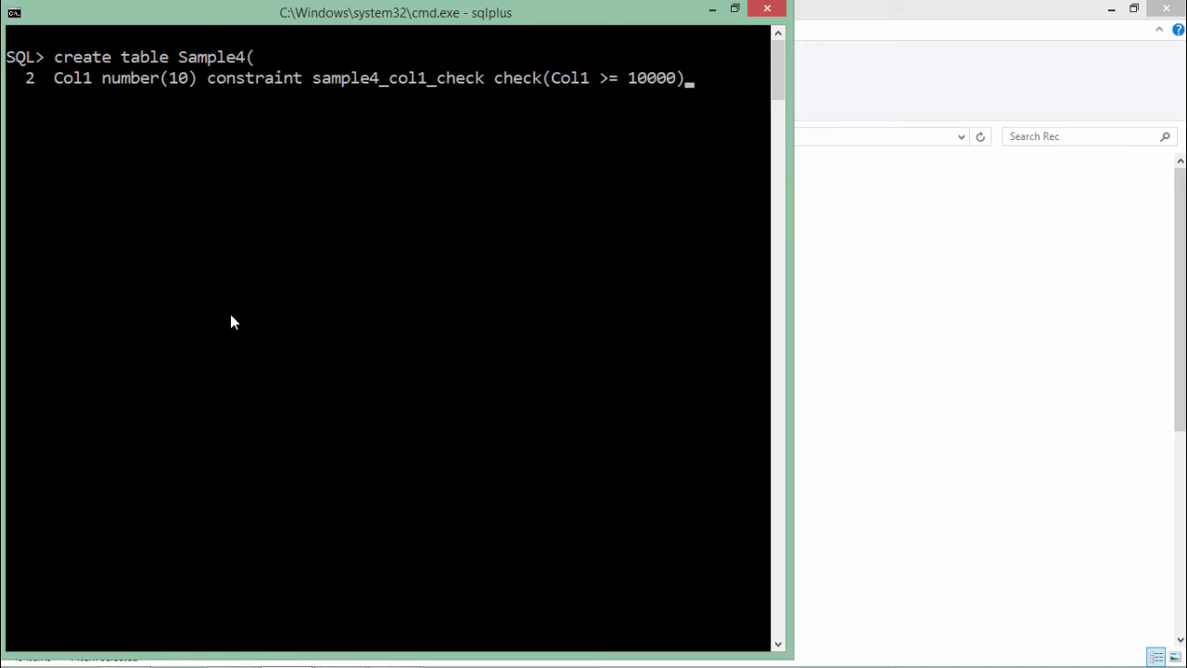
mouse_move(399, 124)
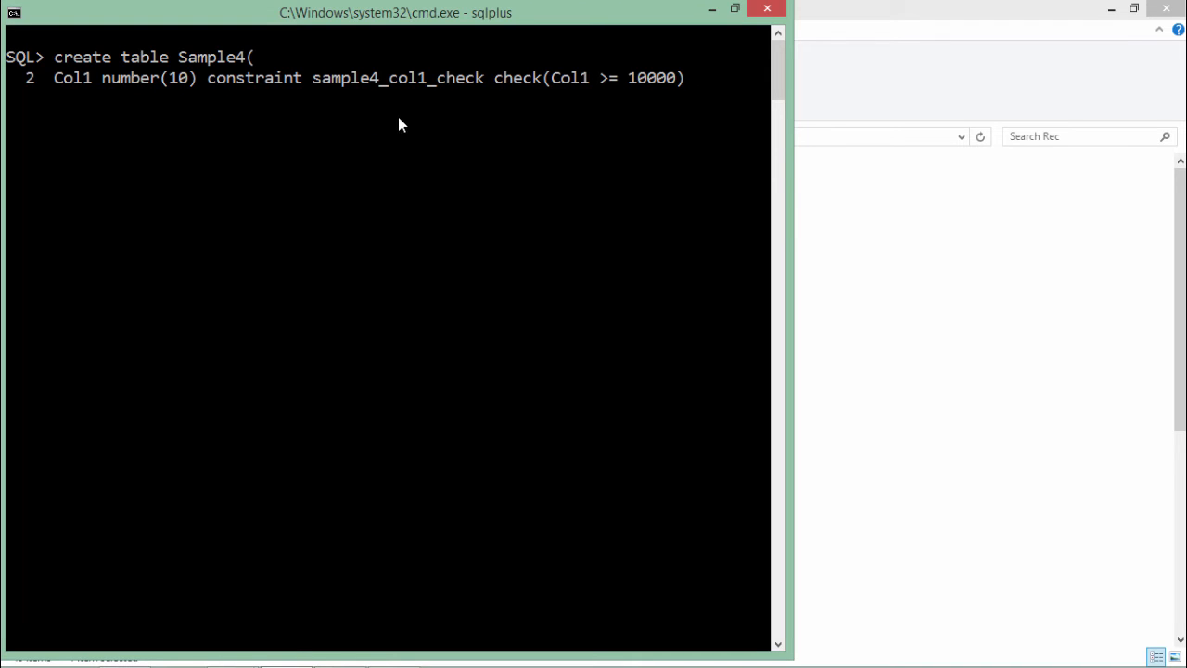
mouse_move(239, 86)
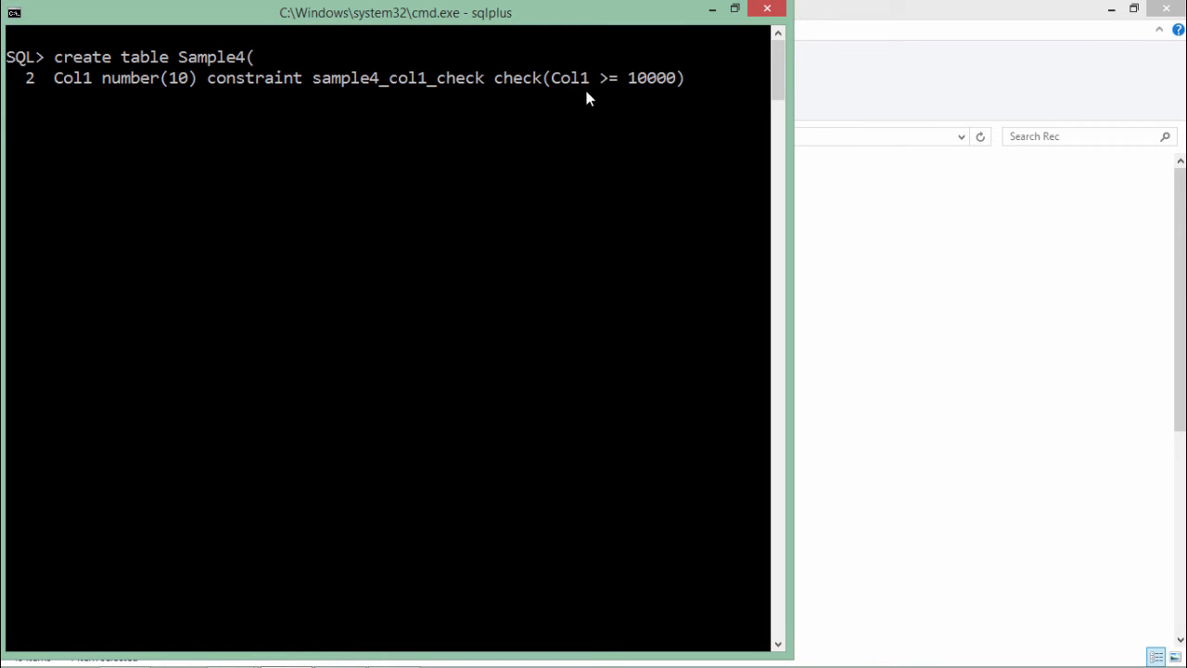
mouse_move(628, 96)
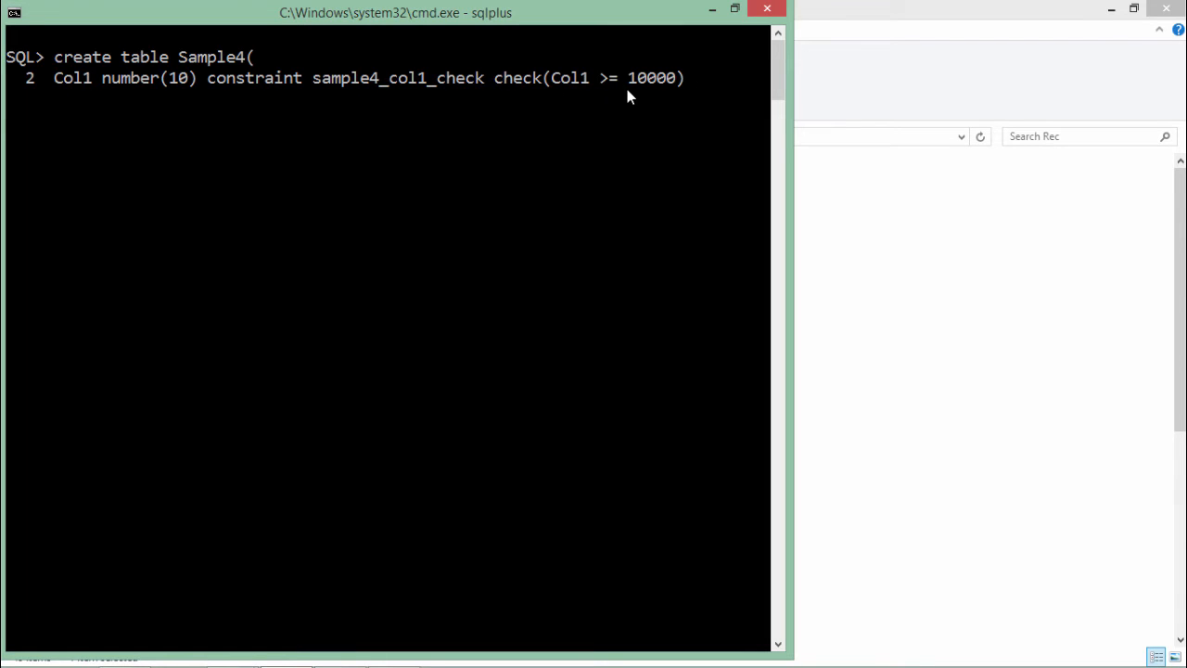
mouse_move(566, 92)
text();)
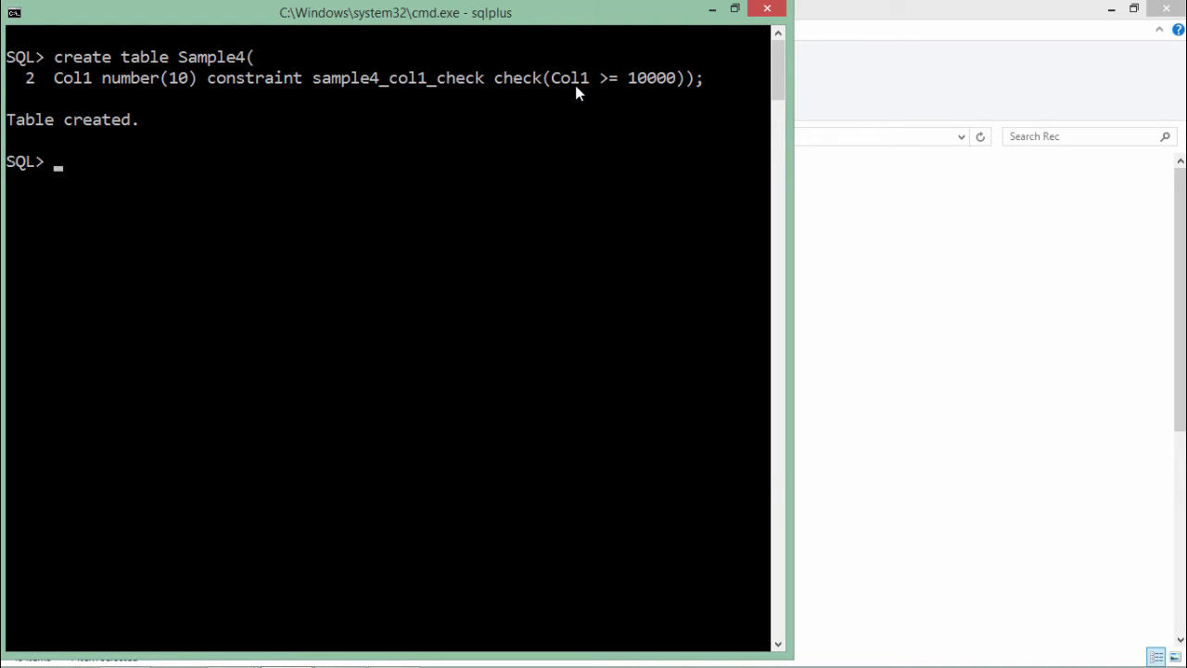
text(desc)
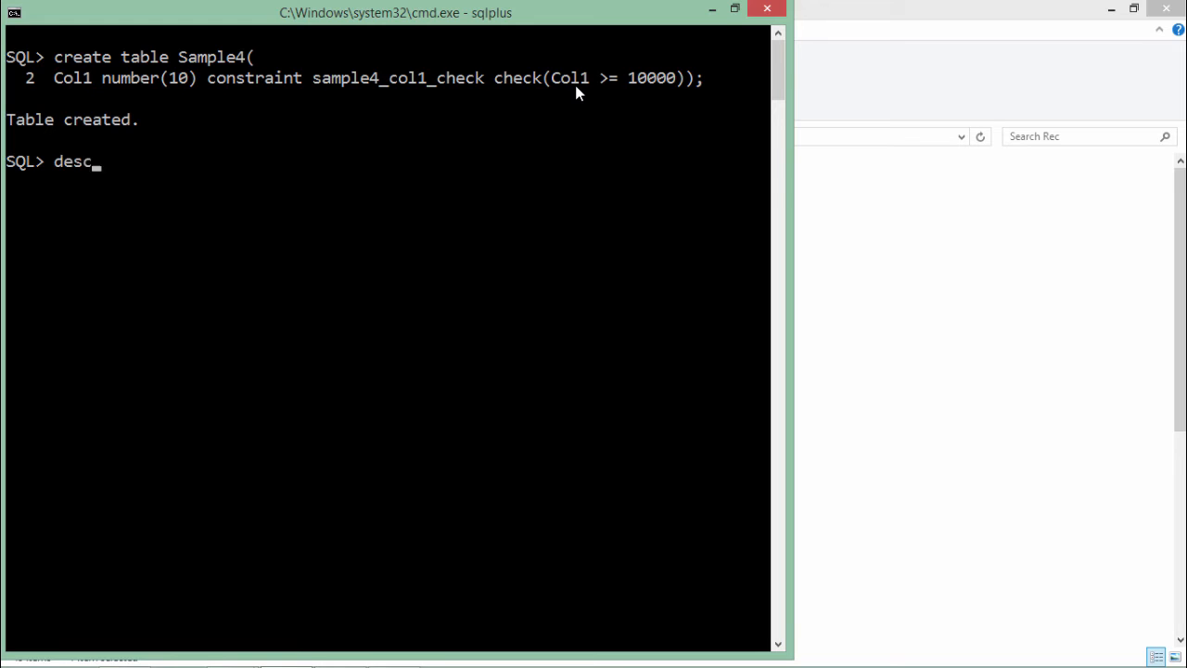
text(Employees;)
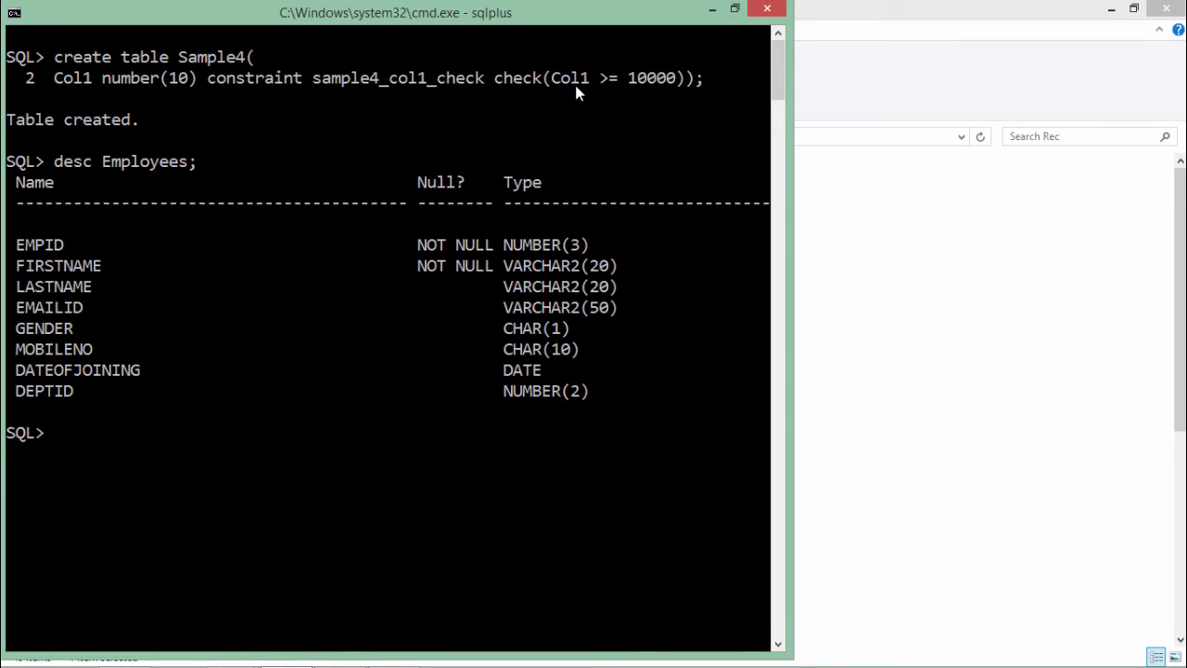
mouse_move(91, 344)
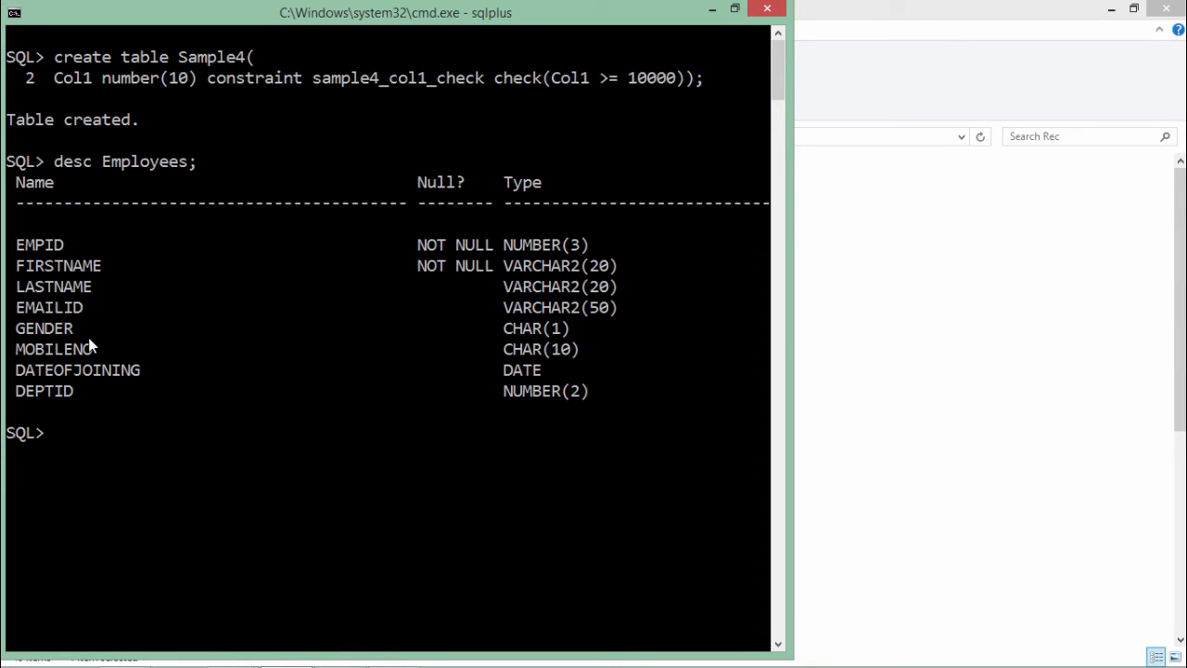
mouse_move(75, 349)
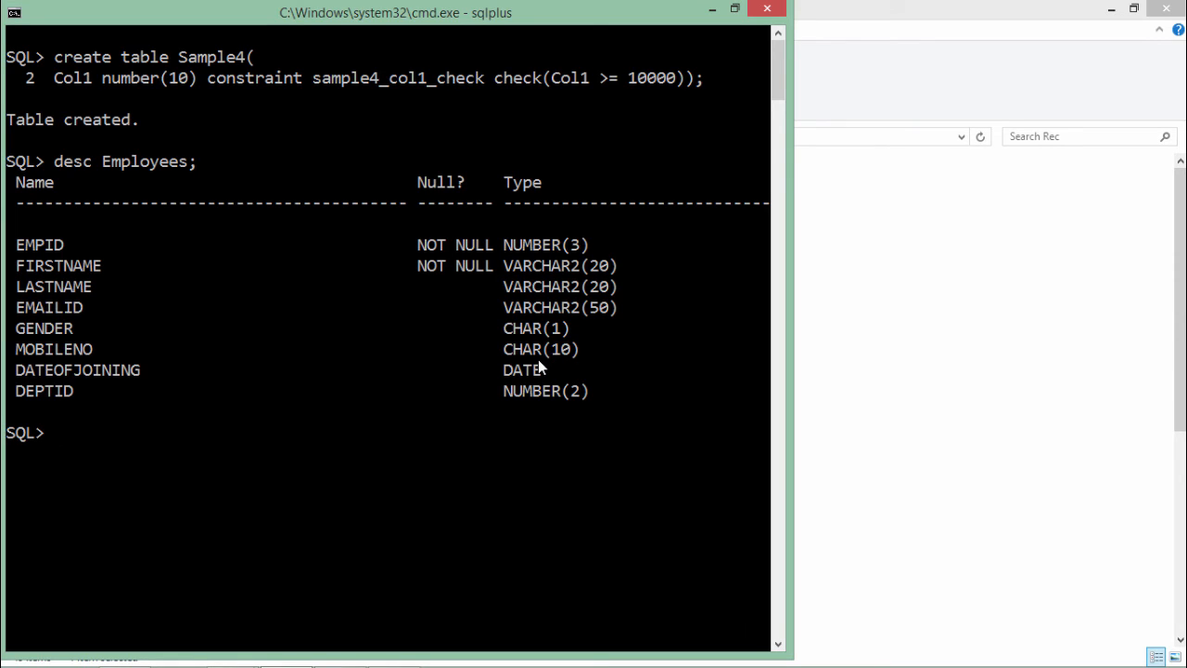
Type 'alter table Employees add Constraint Emp_gender_check' at the SQL prompt.
text(alter table)
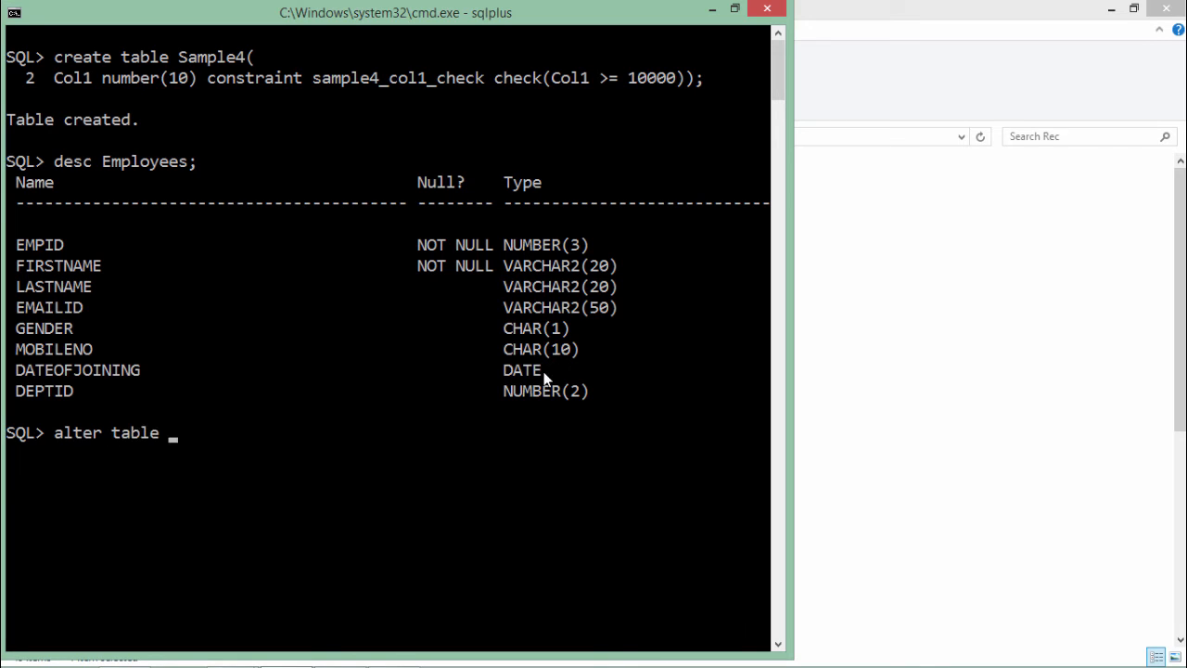
text(Employe)
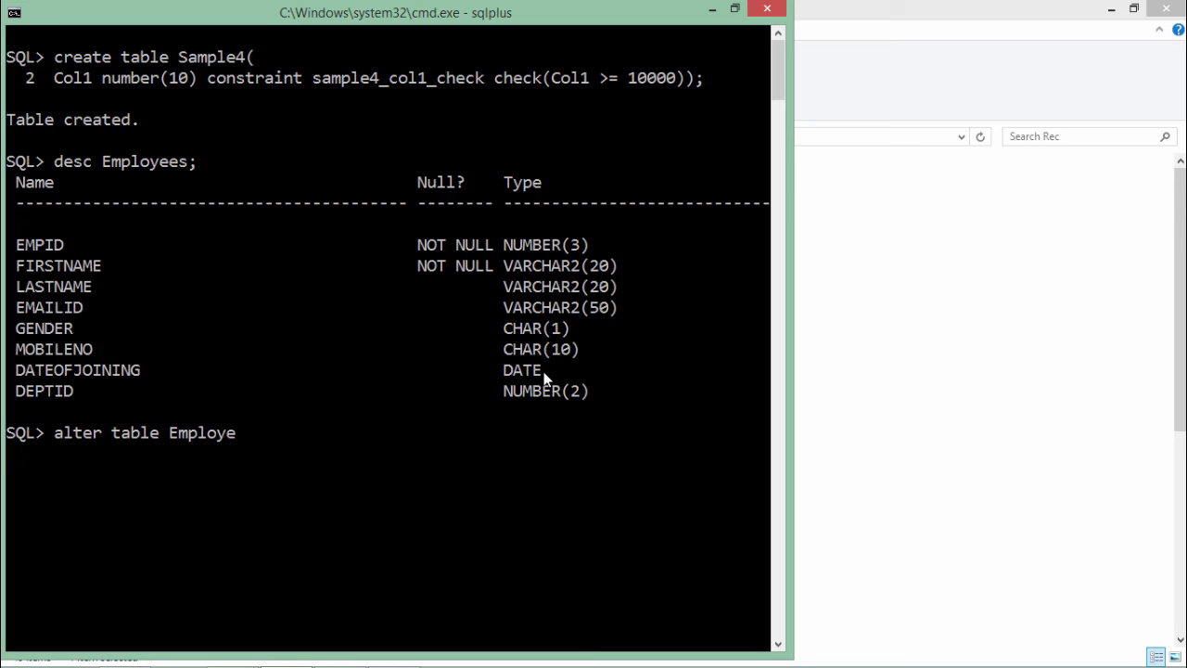
text(es)
text(add Cons)
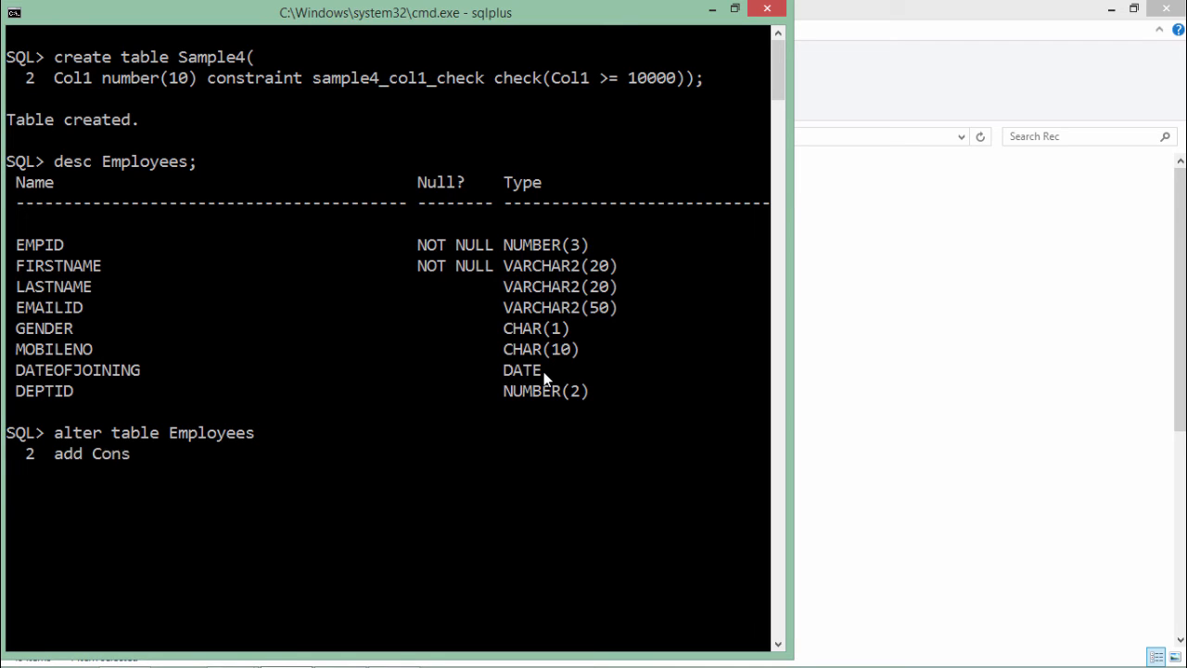
text(traint)
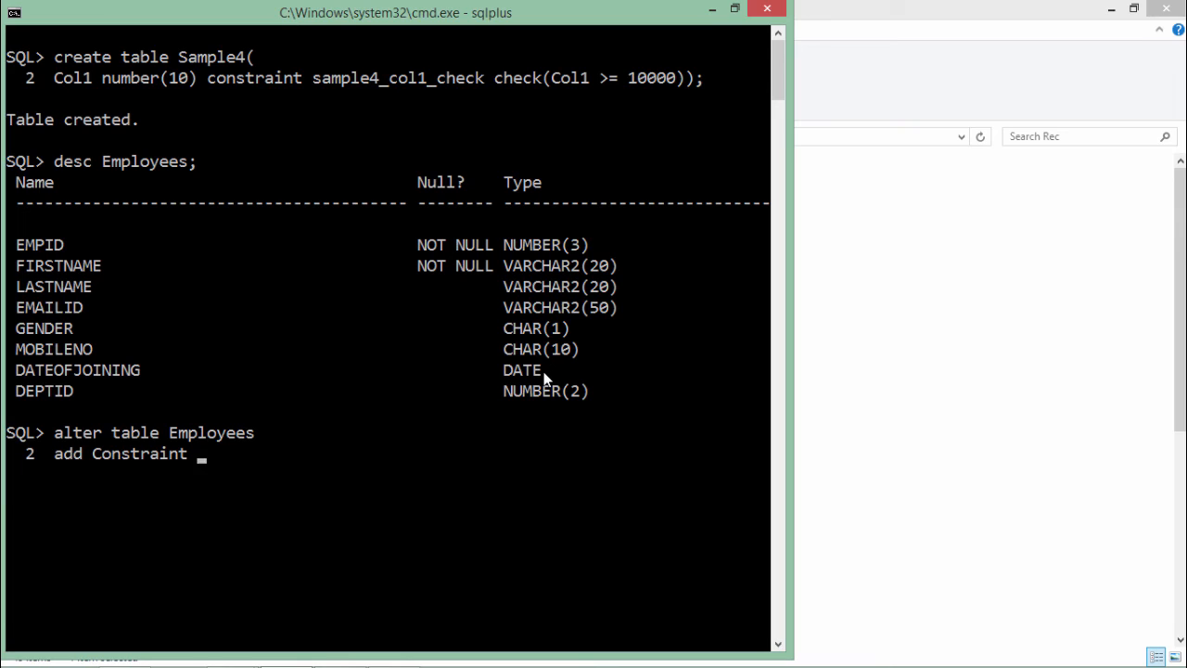
text(c)
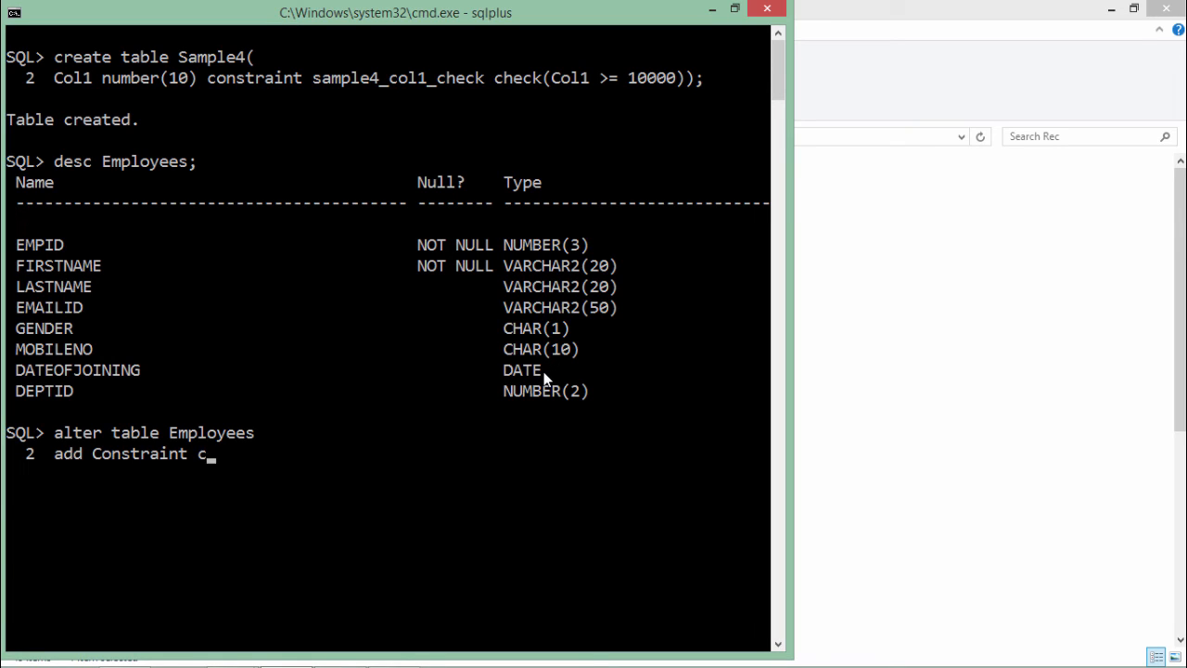
text(mp)
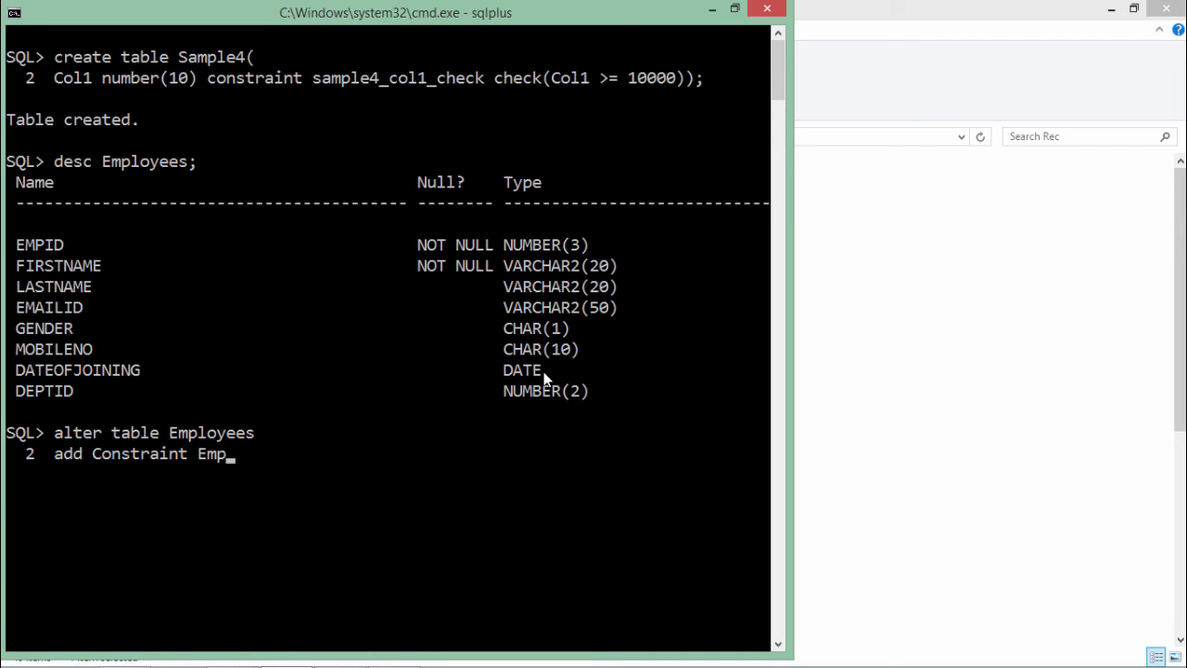
text(_gender)
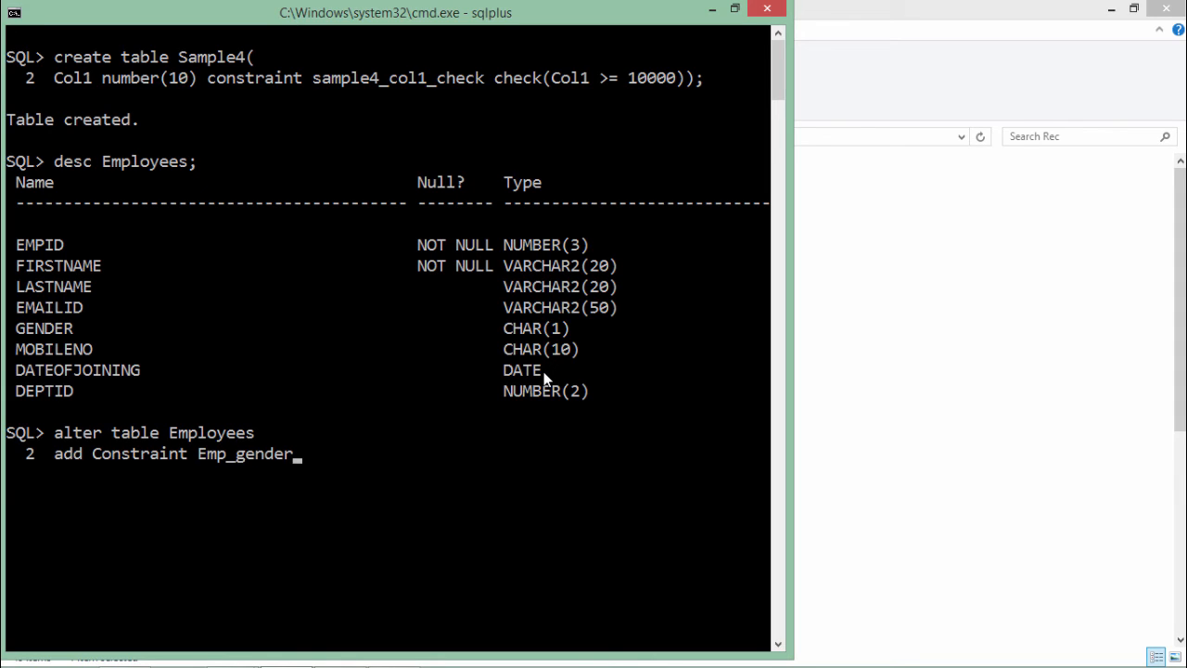
text(_check)
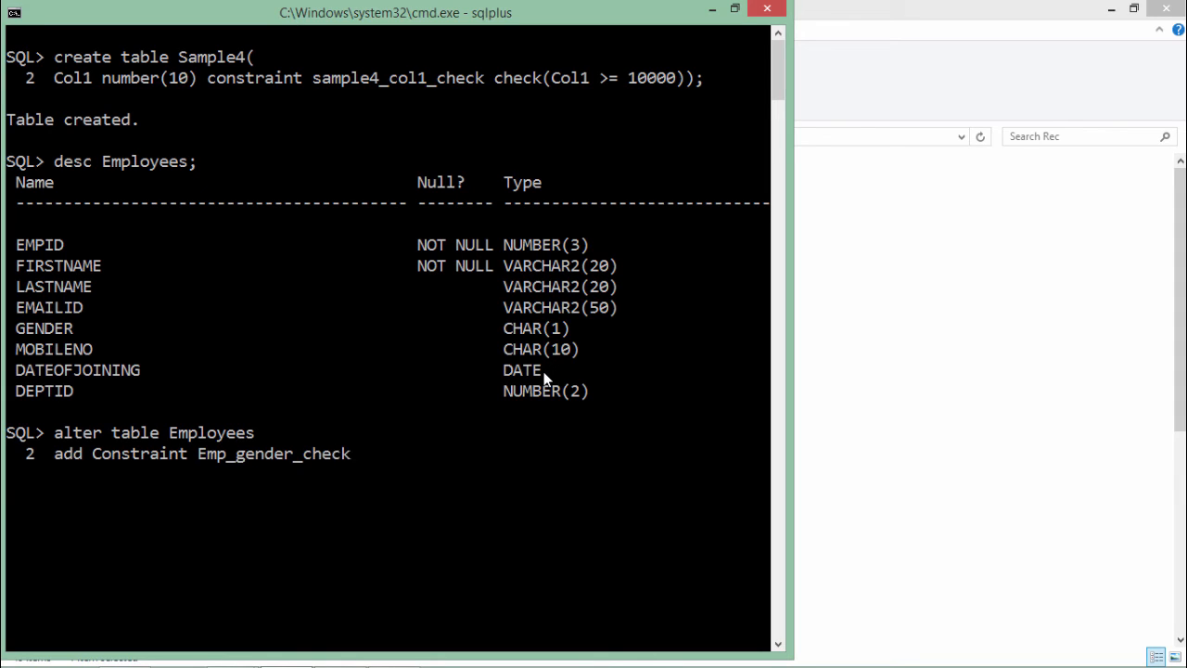
Finish with the condition check(Gender in('M', 'F')); ending the statement.
text(check)
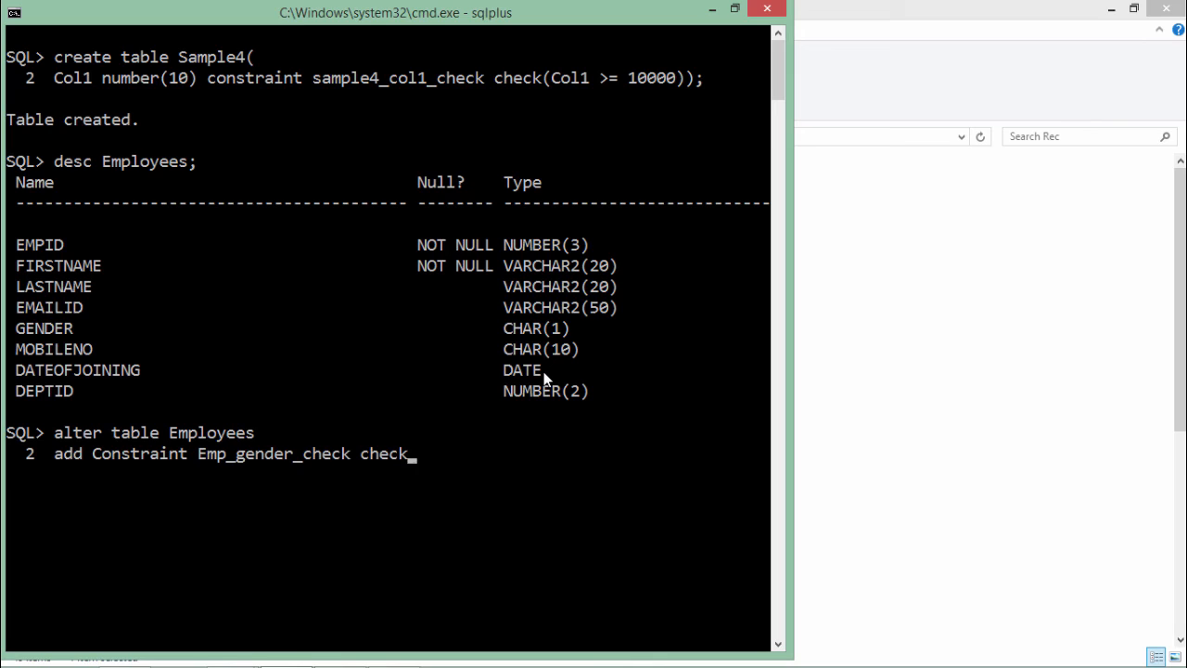
text(())
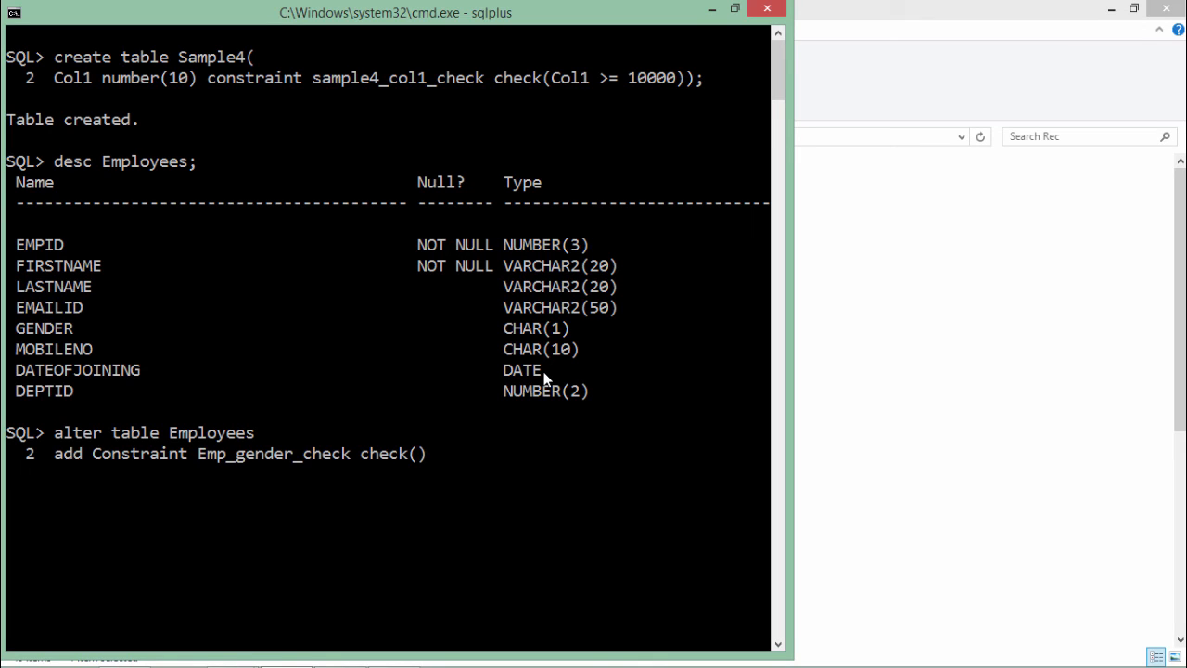
text(Gender in)
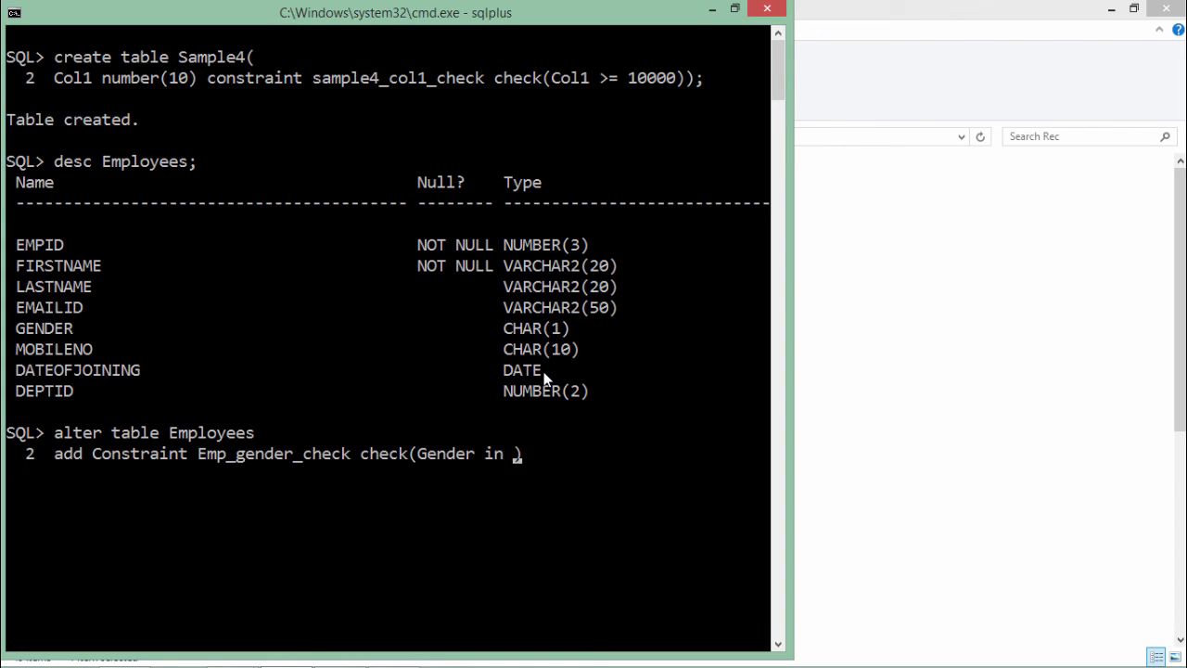
text(())
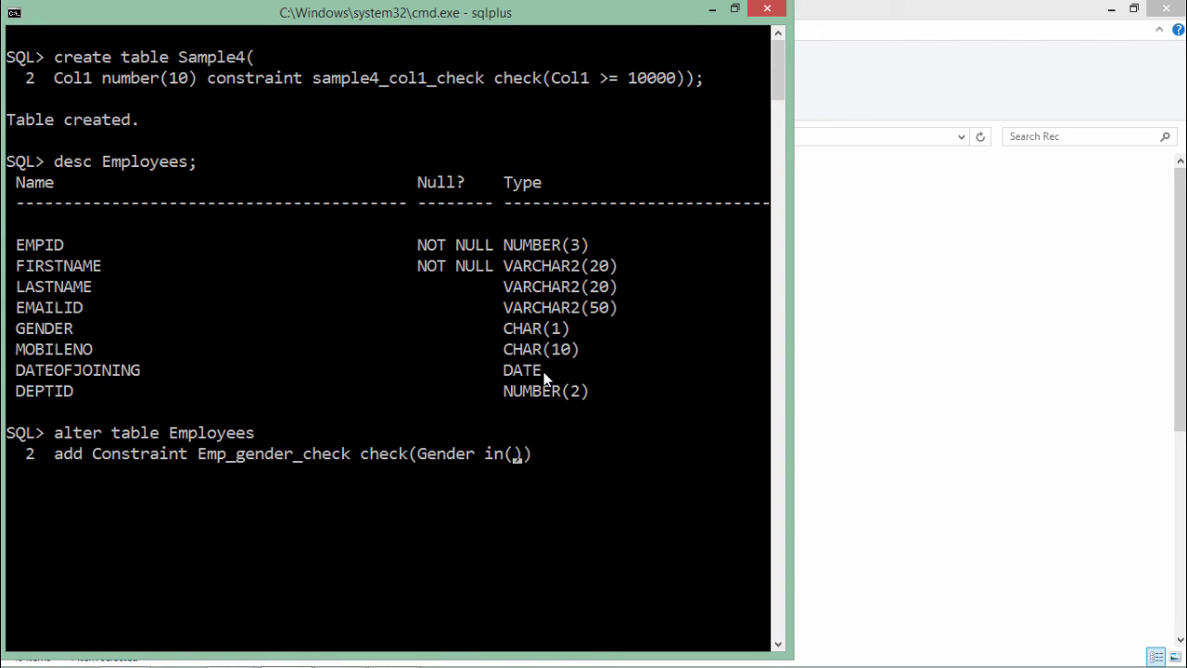
text(')
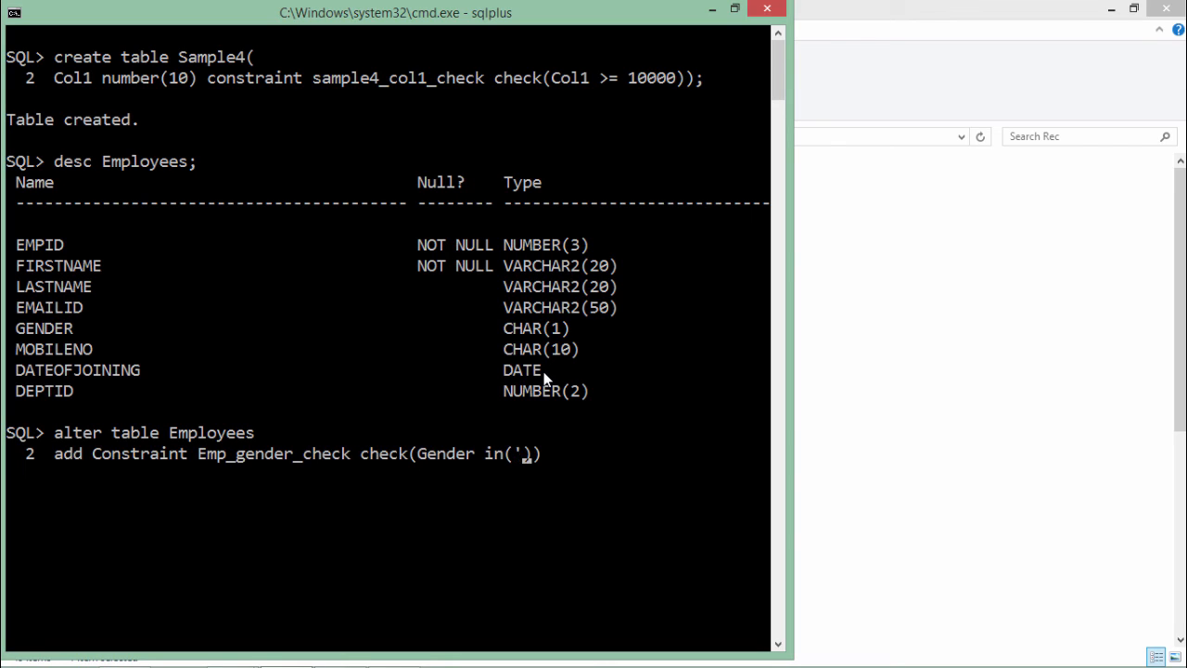
text(M', 'F)
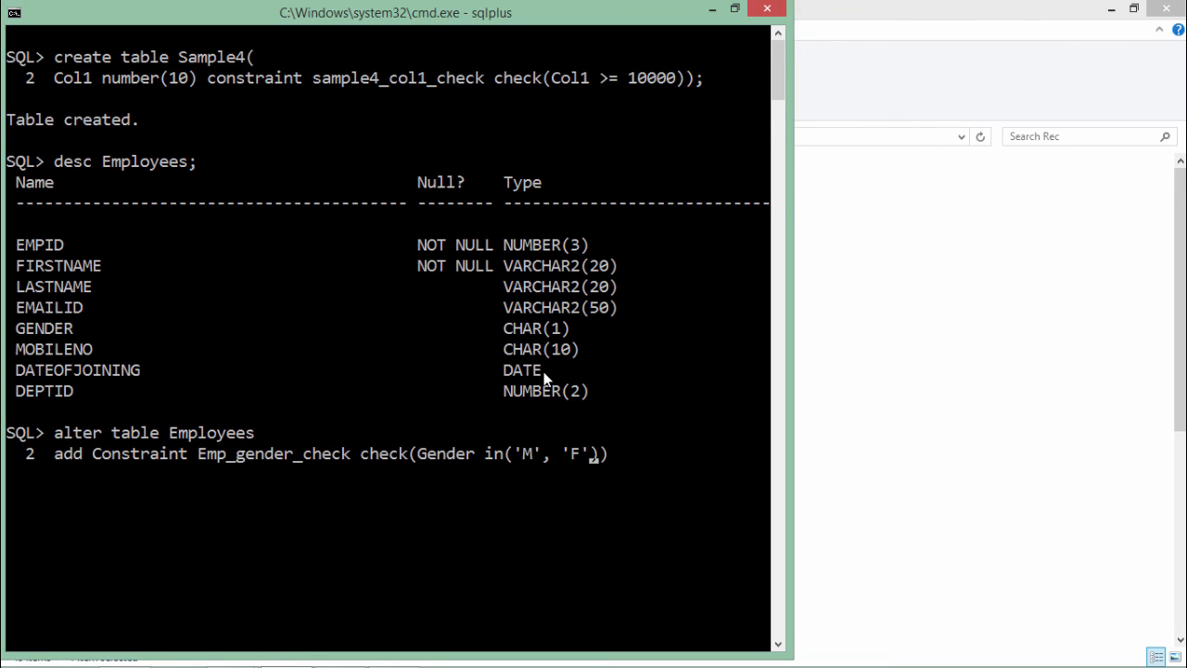
text(;)
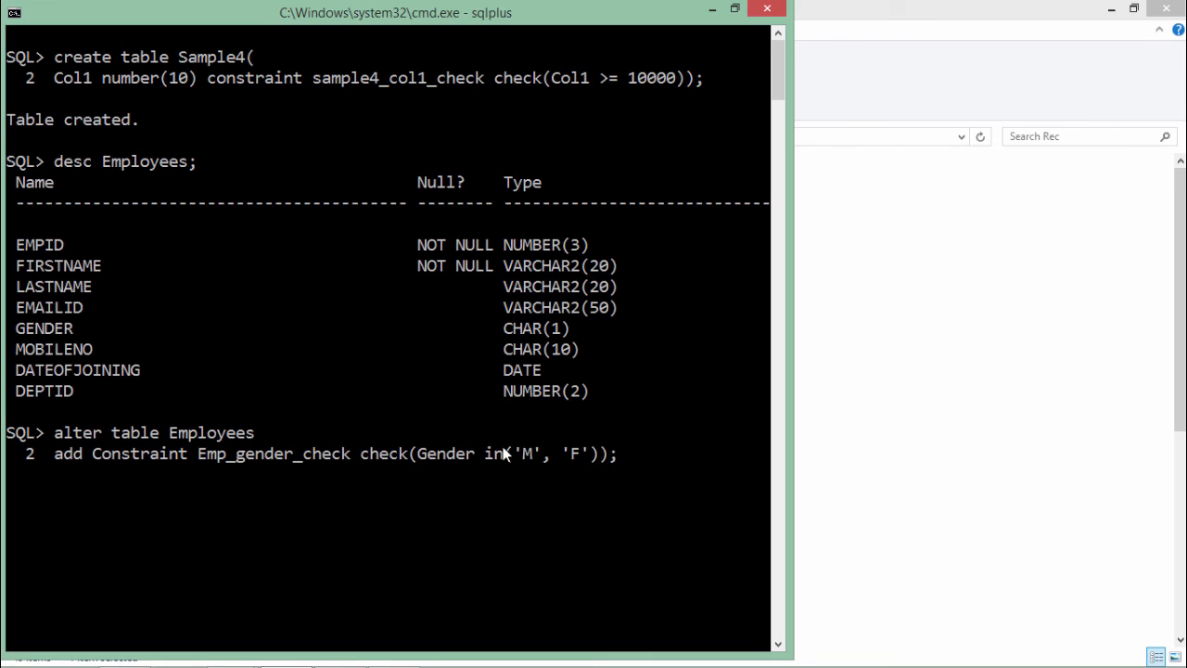
mouse_move(537, 461)
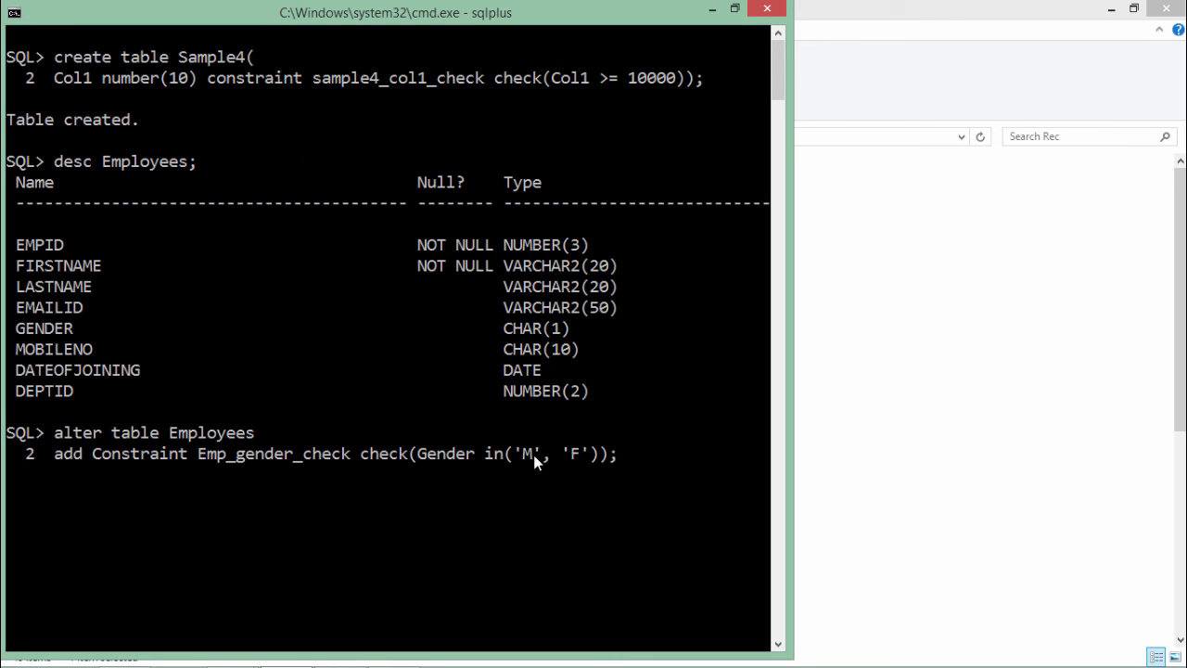
mouse_move(566, 466)
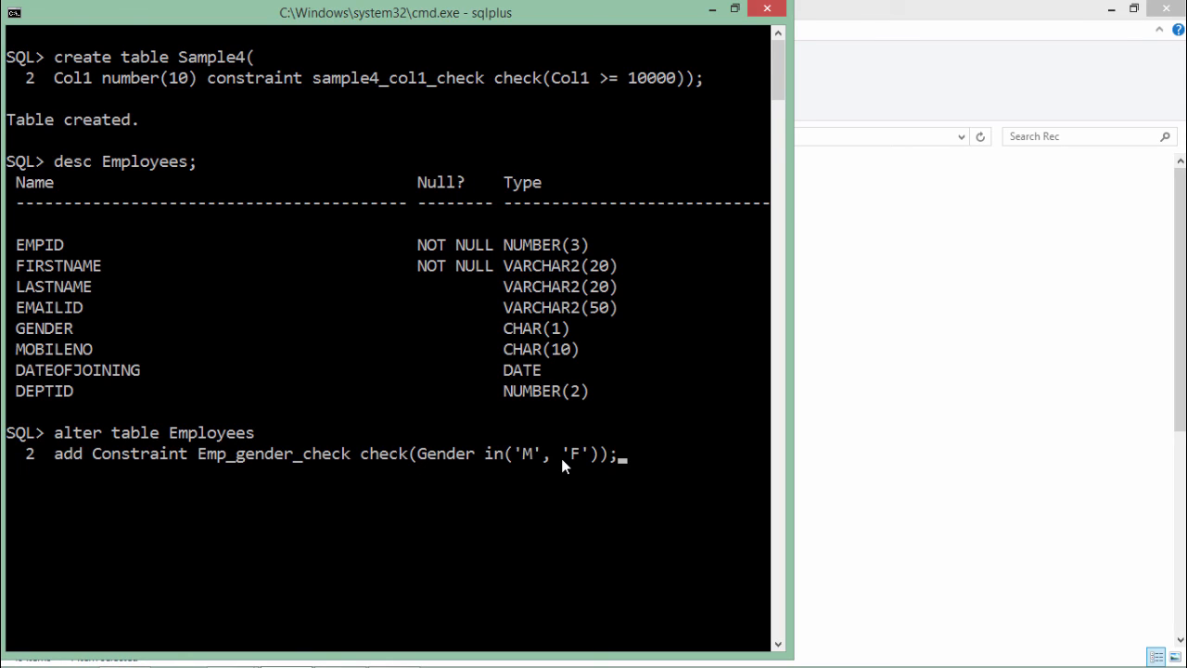
mouse_move(498, 467)
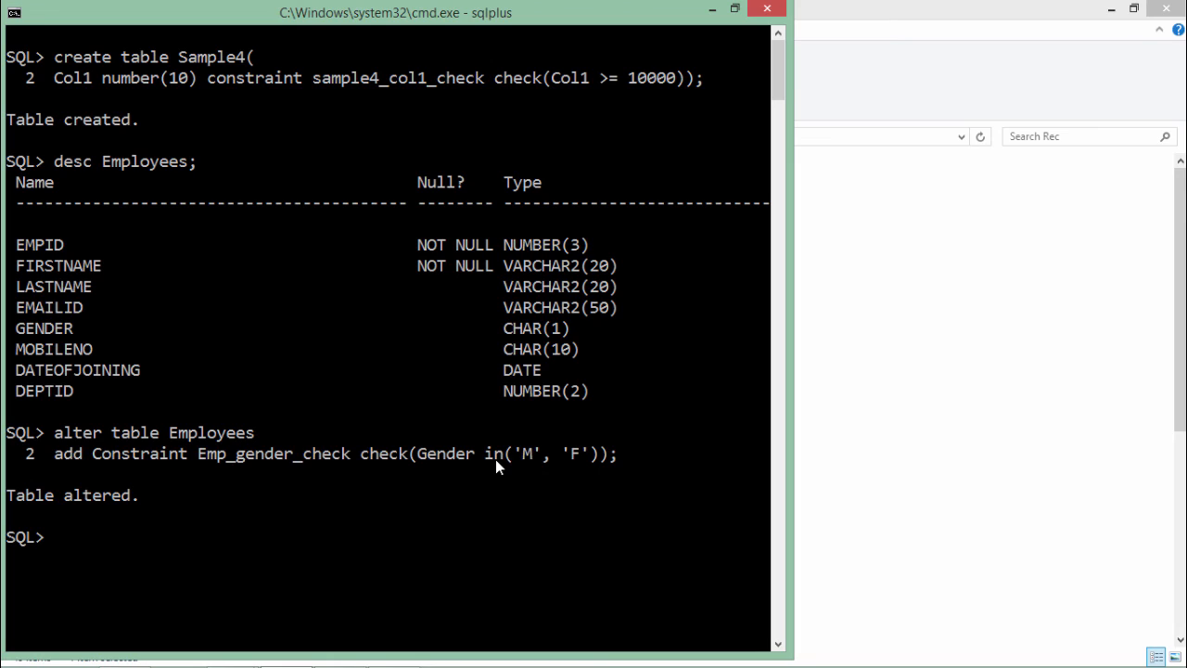
mouse_move(168, 495)
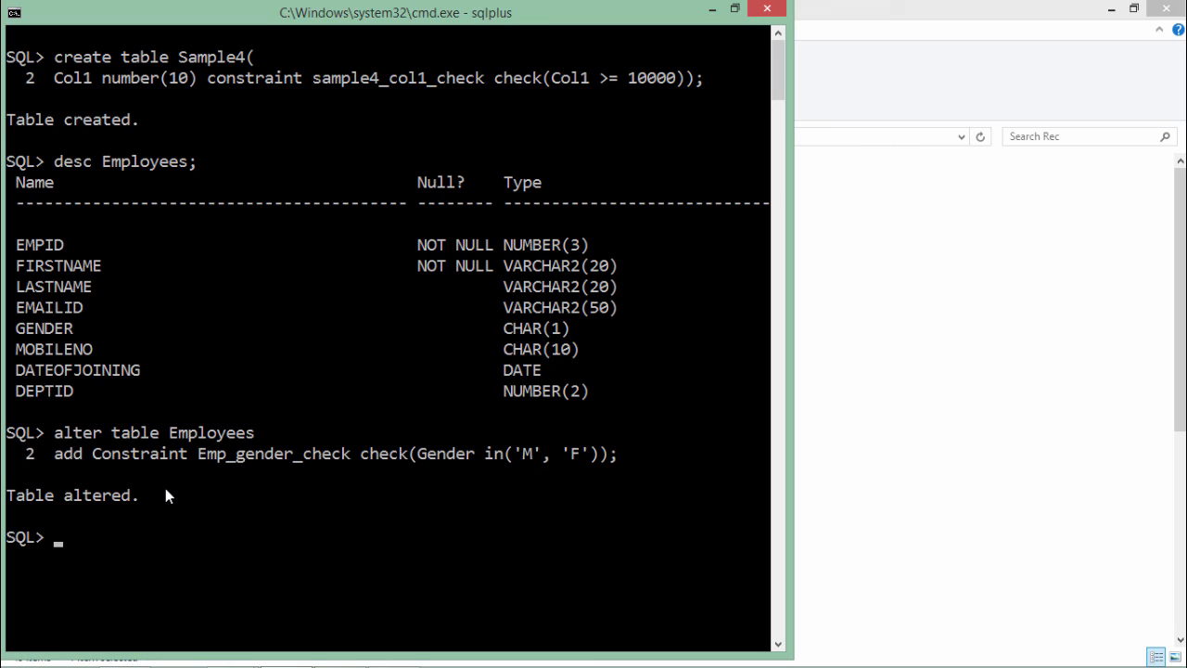
mouse_move(130, 410)
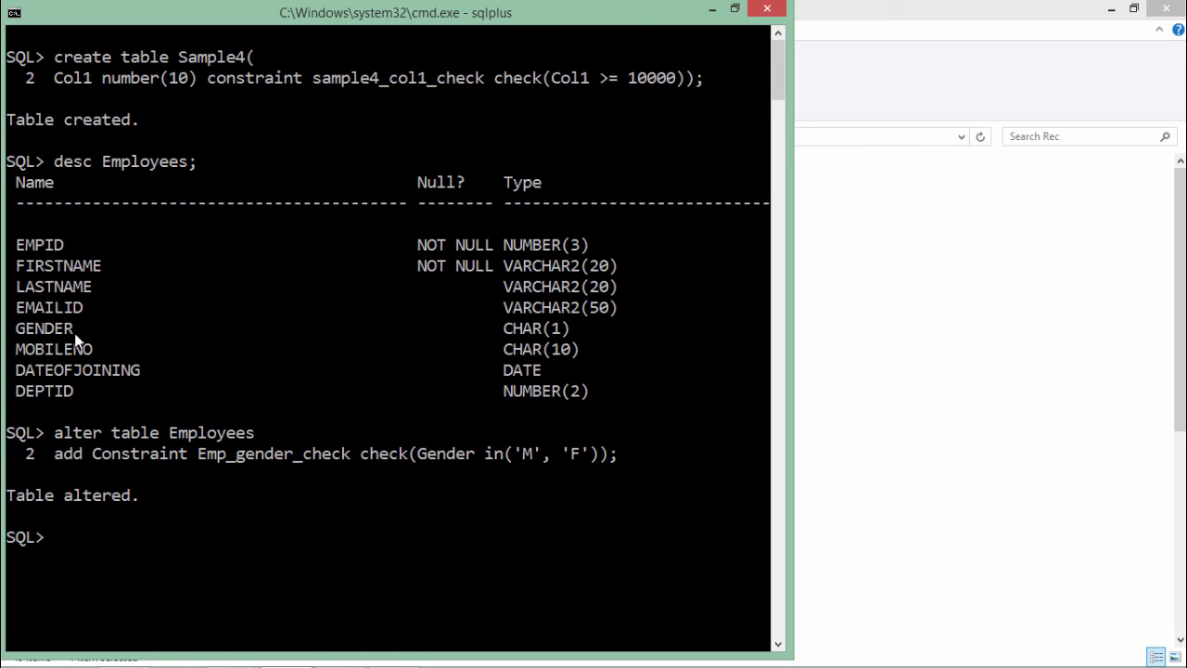
mouse_move(348, 346)
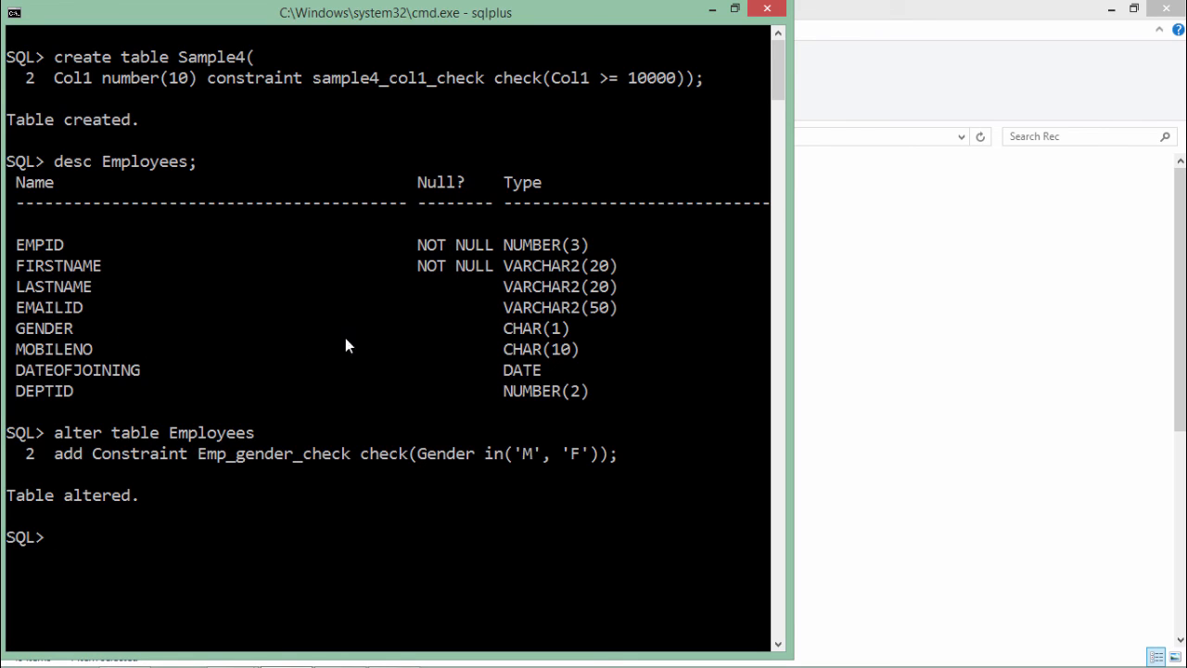
mouse_move(586, 468)
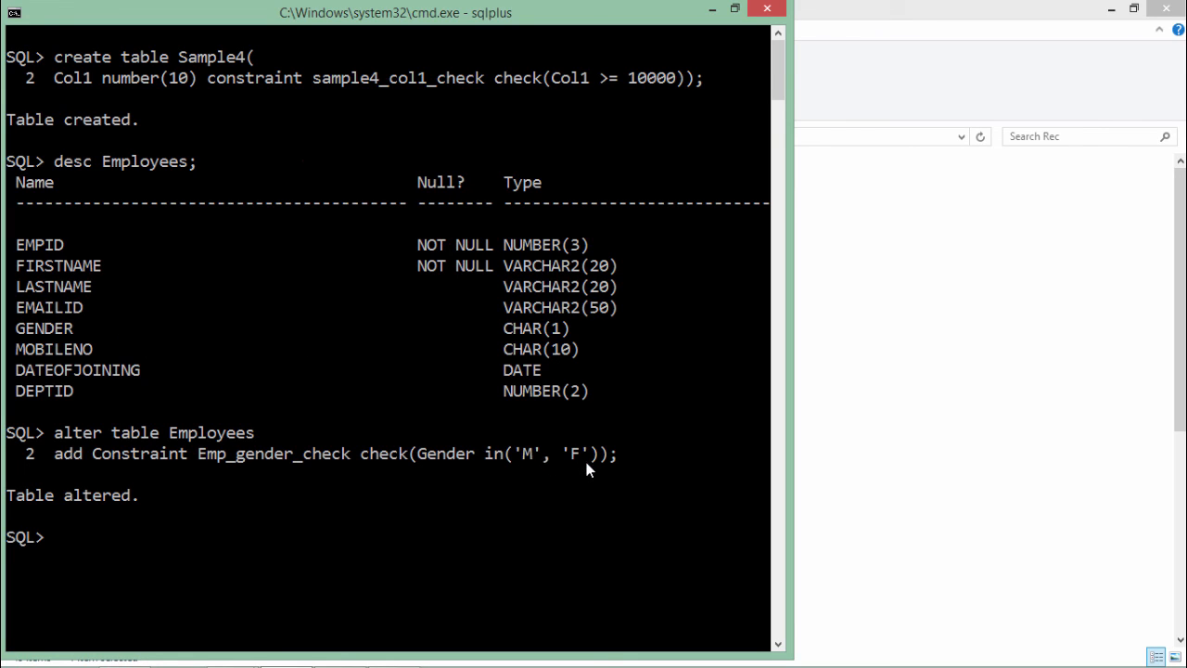
mouse_move(37, 332)
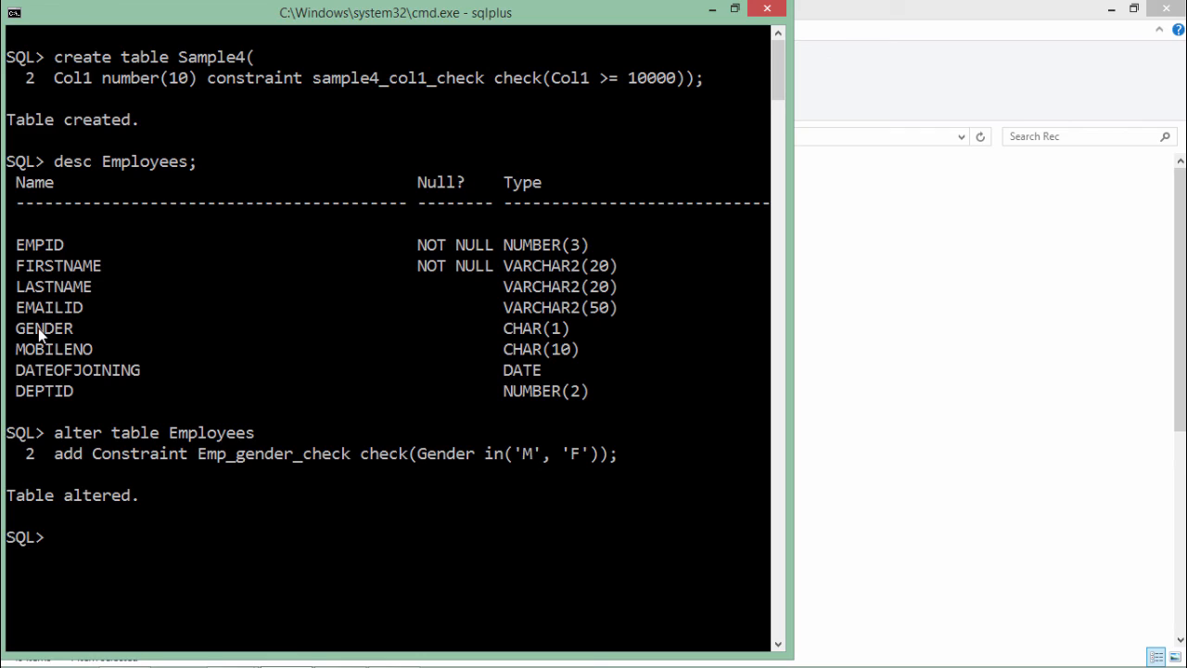